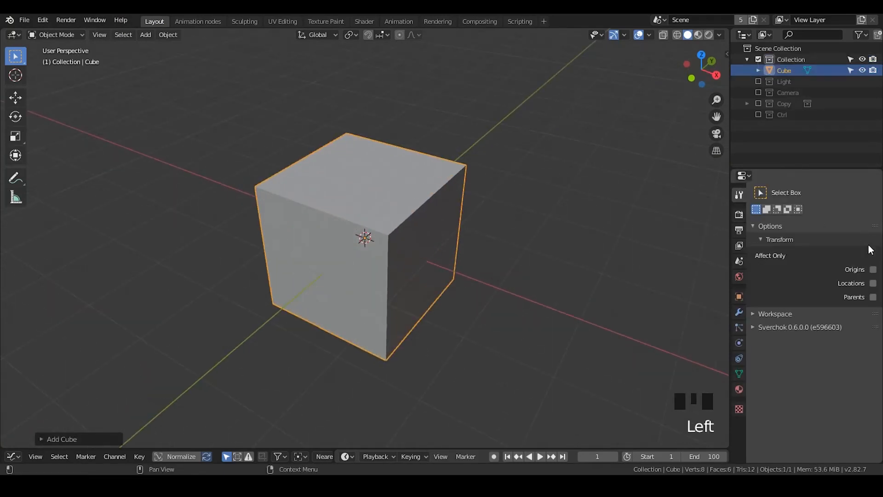
# Step: Enable Affect Only Origins and stretch the default cube into a long, flat bar
pyautogui.click(873, 269)
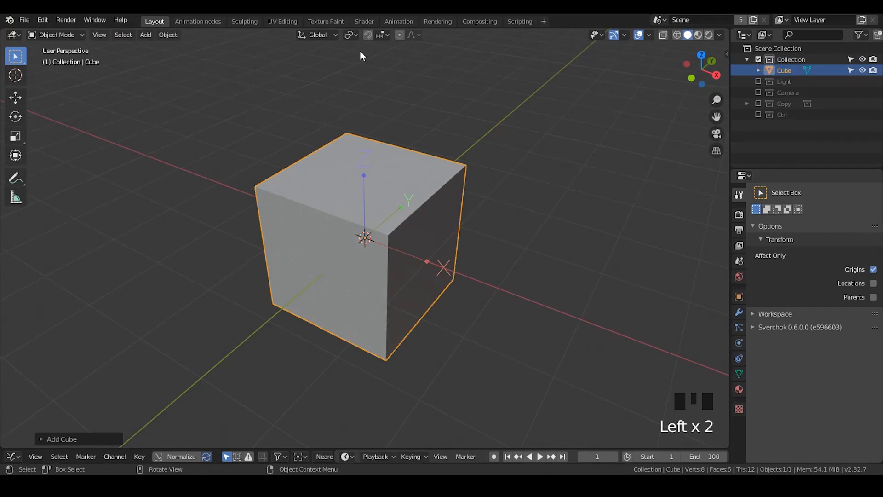
pyautogui.press('g')
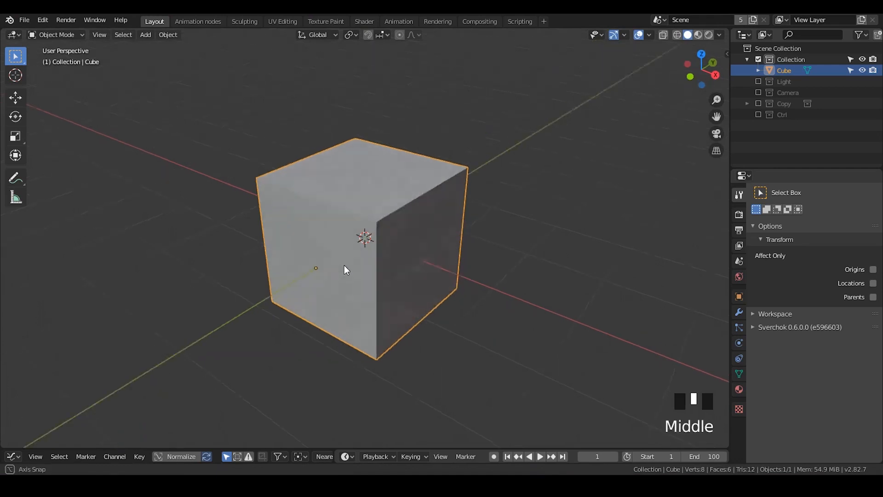
pyautogui.press('shift+s')
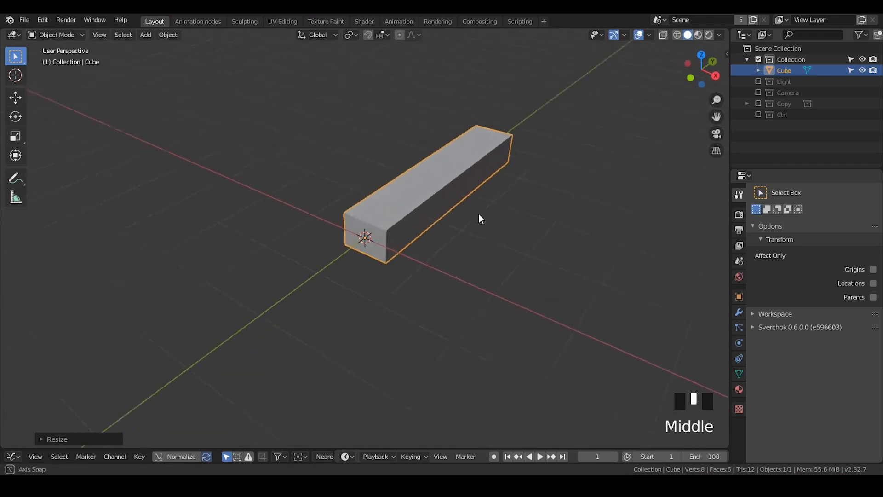
# Step: Add a Bevel modifier to the bar
pyautogui.click(738, 311)
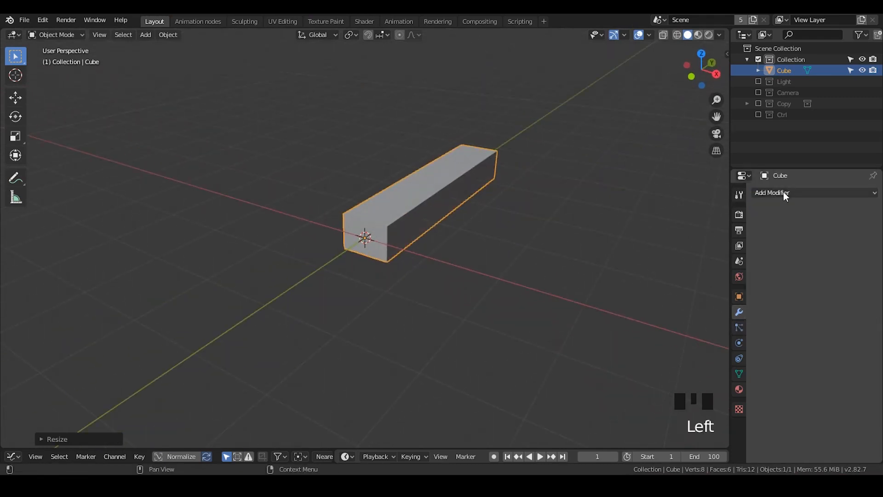
pyautogui.click(772, 192)
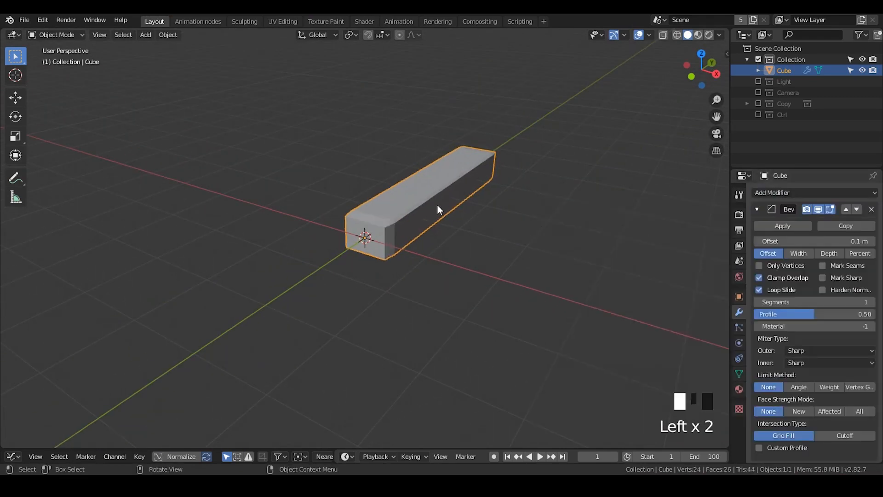
pyautogui.moveTo(439, 209); pyautogui.dragTo(424, 257)
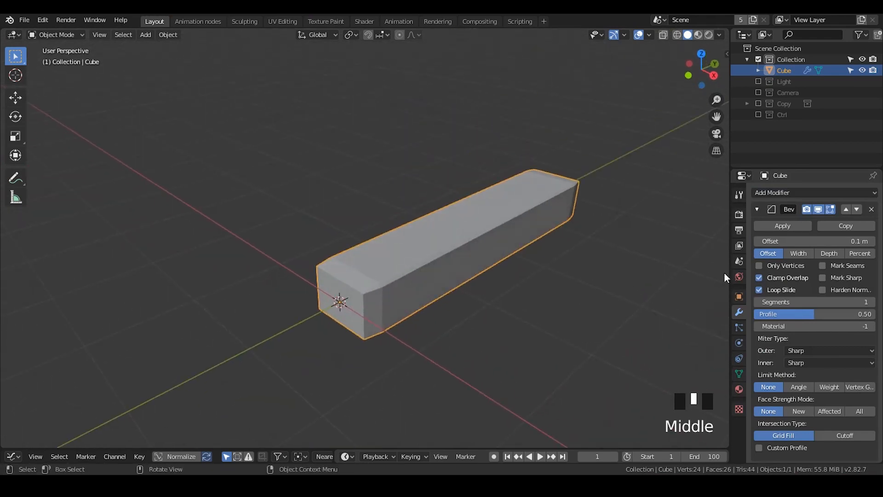
# Step: Apply the bar's scale so the bevel looks even
pyautogui.click(738, 297)
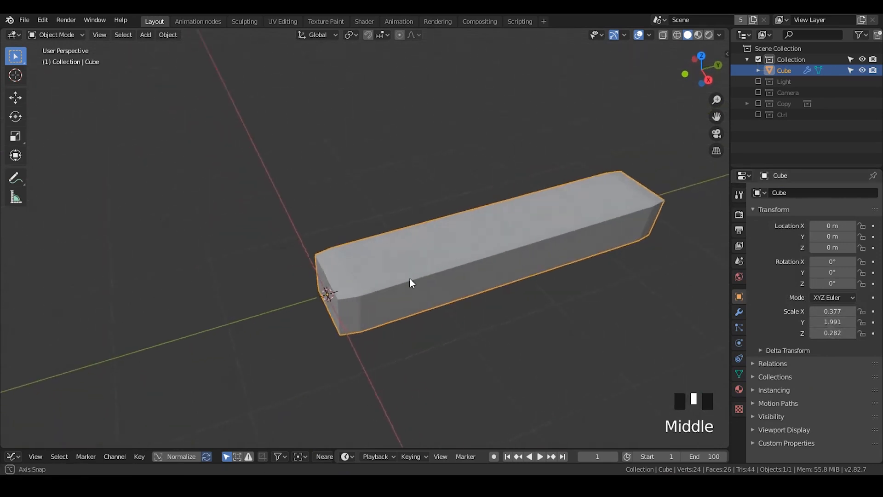
pyautogui.moveTo(410, 283); pyautogui.dragTo(406, 299)
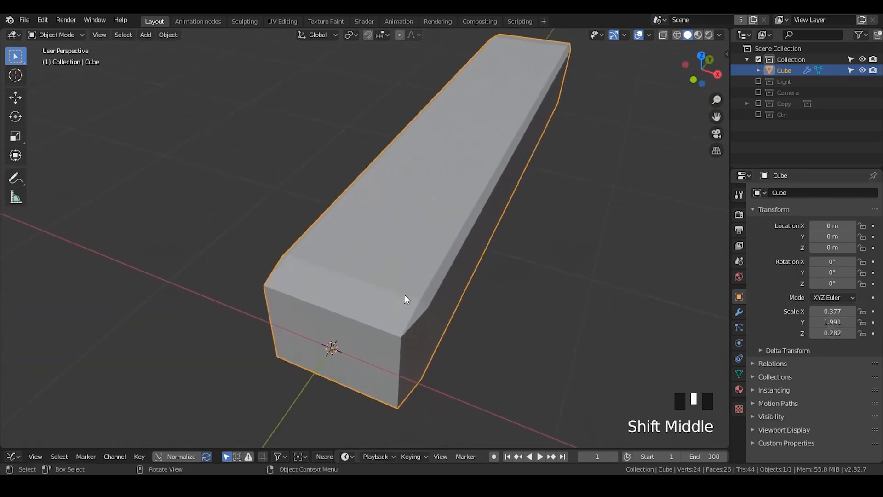
pyautogui.moveTo(405, 298); pyautogui.dragTo(332, 291)
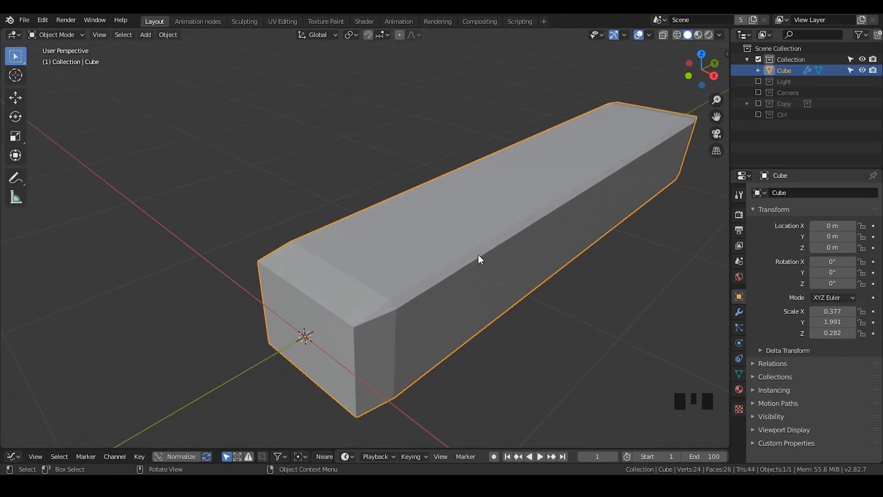
pyautogui.moveTo(479, 231)
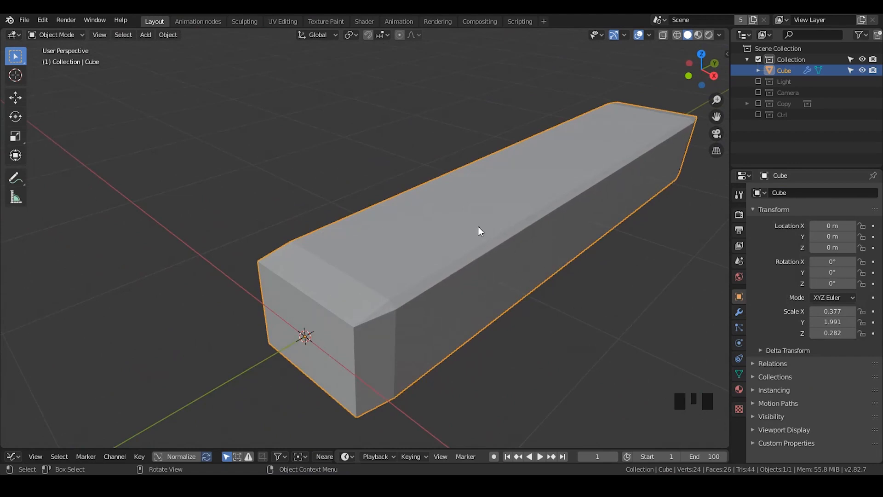
pyautogui.press('ctrl+a')
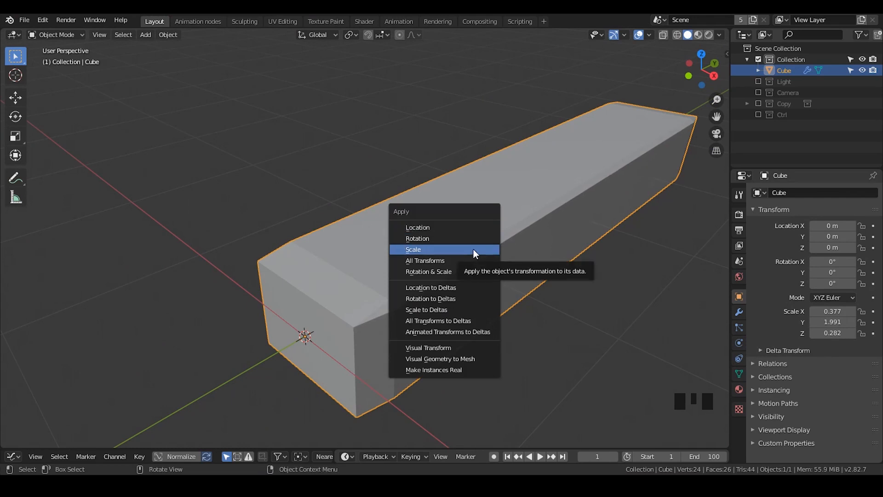
pyautogui.click(413, 249)
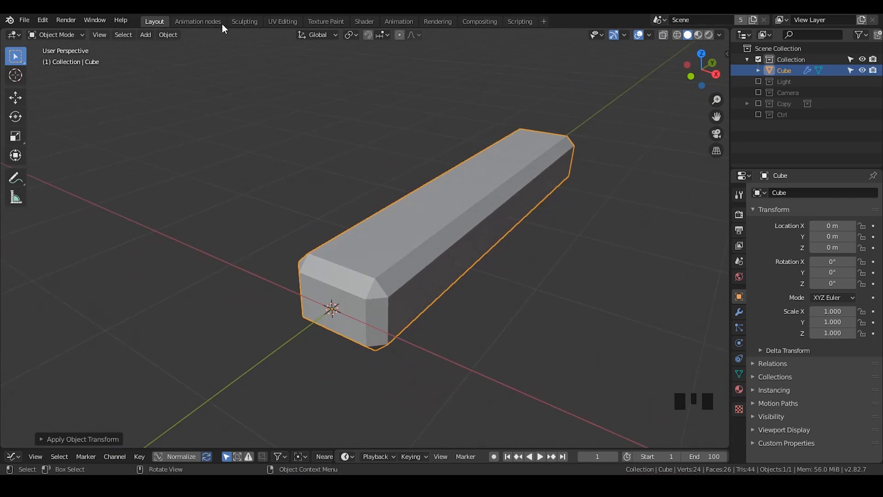
pyautogui.moveTo(469, 200)
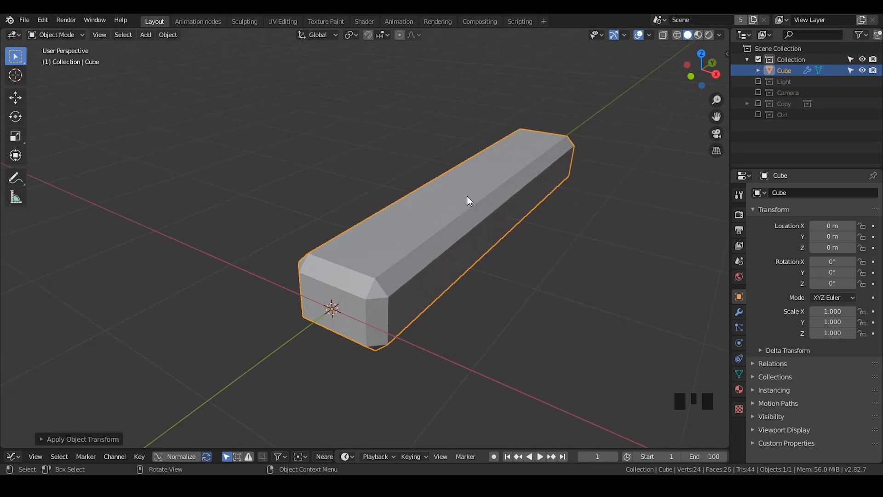
pyautogui.moveTo(322, 136)
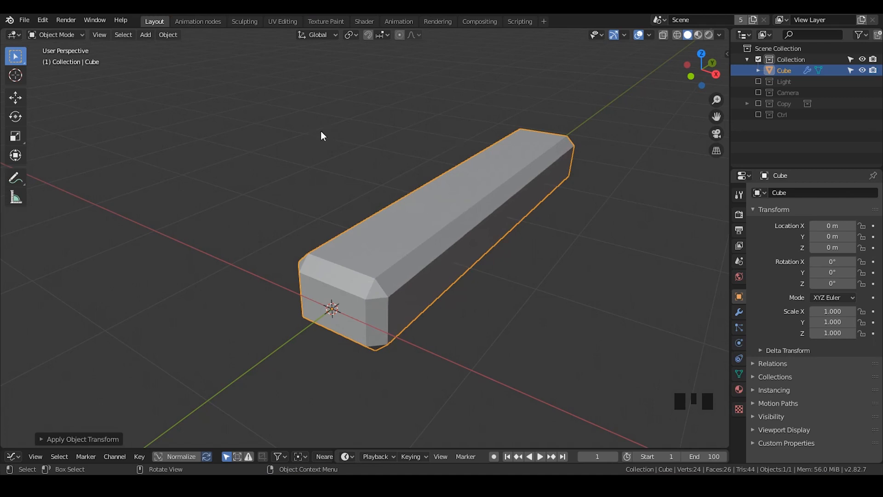
pyautogui.moveTo(537, 198)
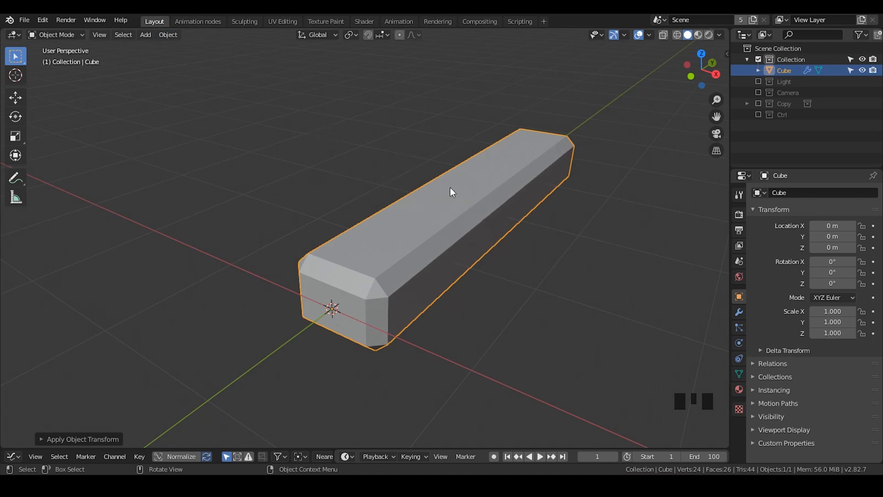
# Step: Collapse Vertex Groups and Shape Keys, then give the bar a new material
pyautogui.click(738, 374)
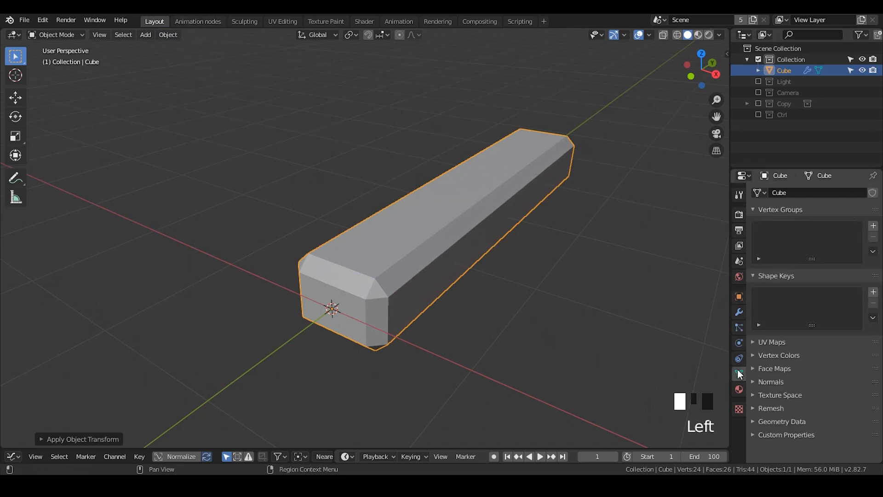
pyautogui.click(753, 209)
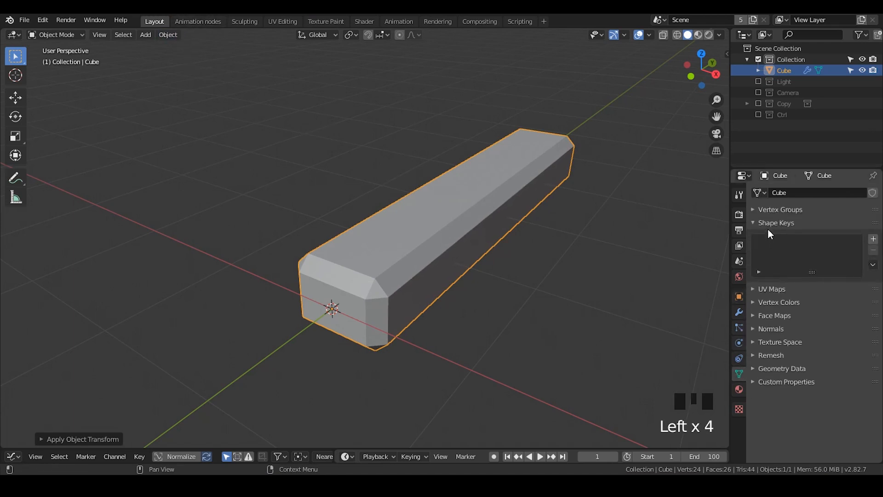
pyautogui.click(776, 223)
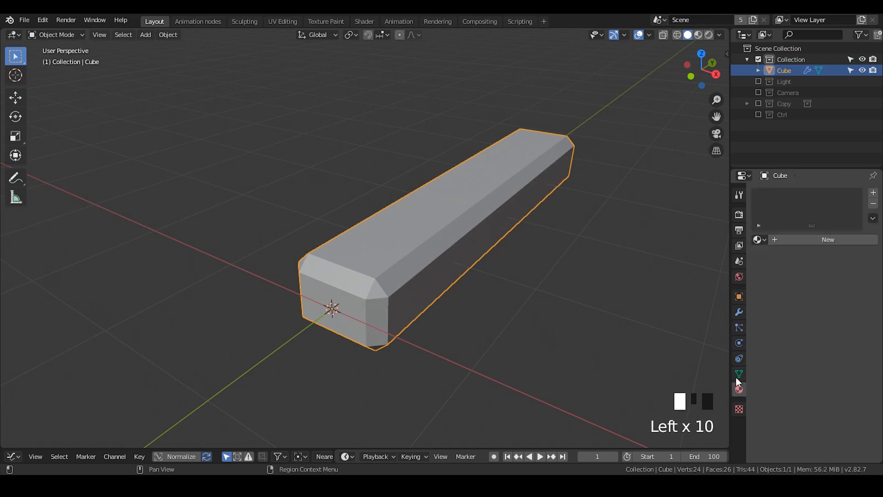
pyautogui.click(738, 388)
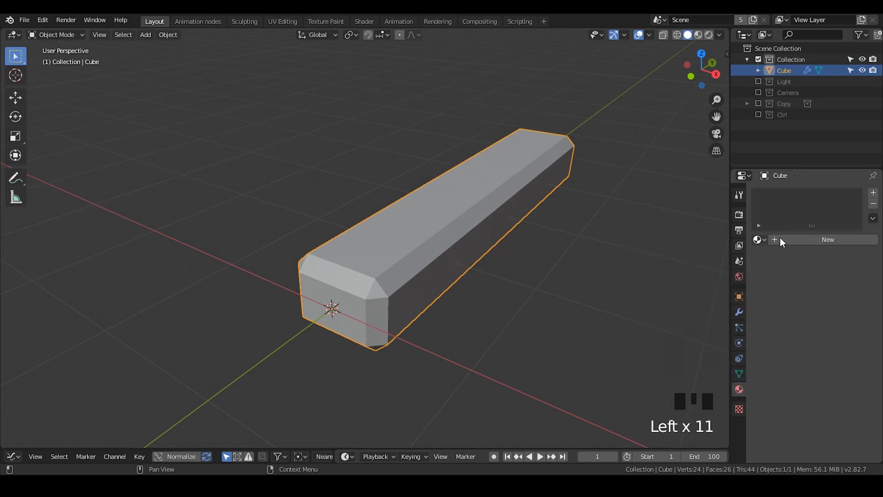
pyautogui.click(827, 240)
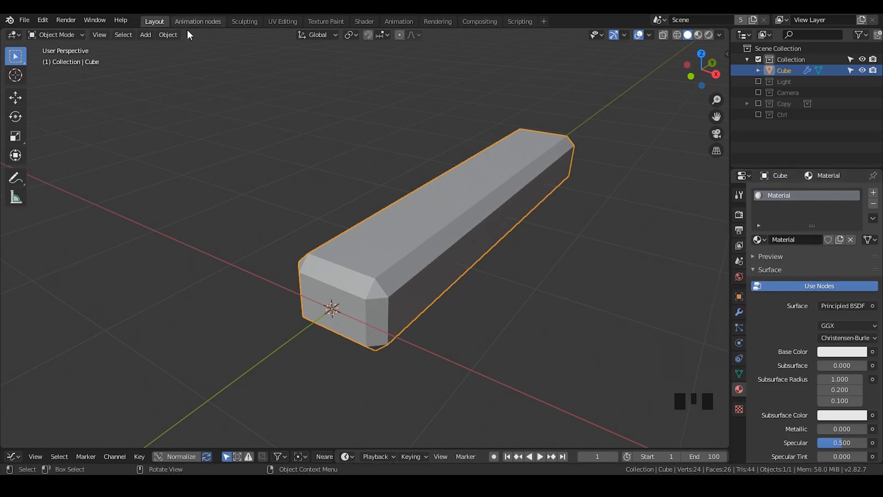
pyautogui.click(198, 21)
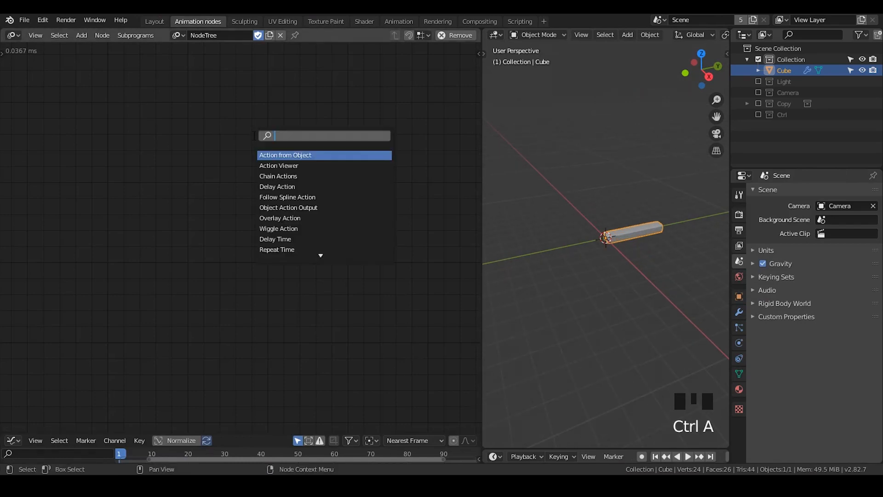
# Step: Add a Distribute Matrices node in Circle mode
pyautogui.click(285, 155)
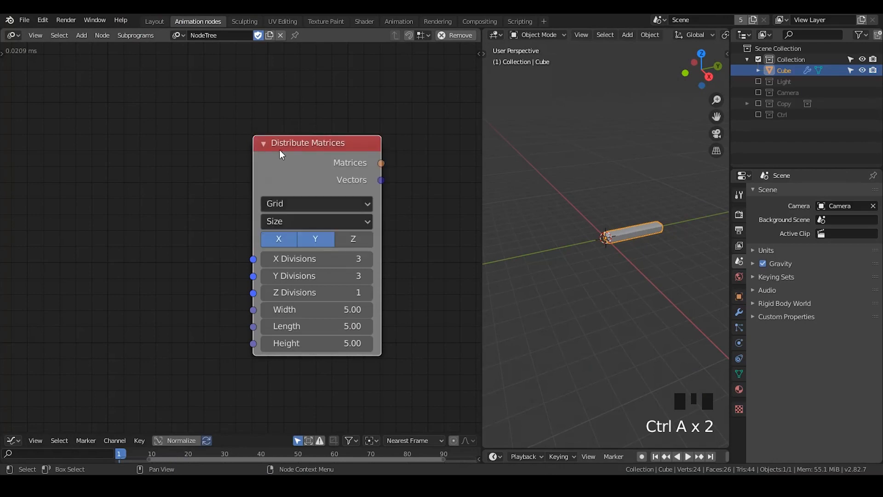
pyautogui.click(316, 204)
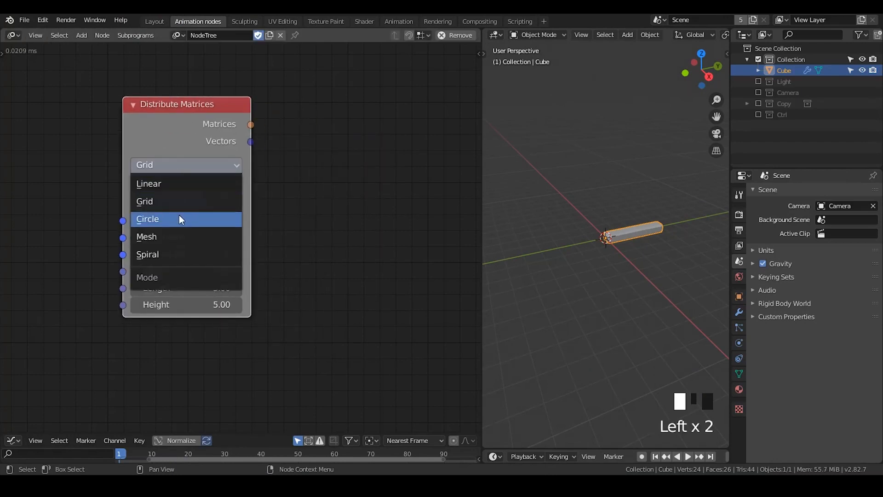
pyautogui.click(148, 219)
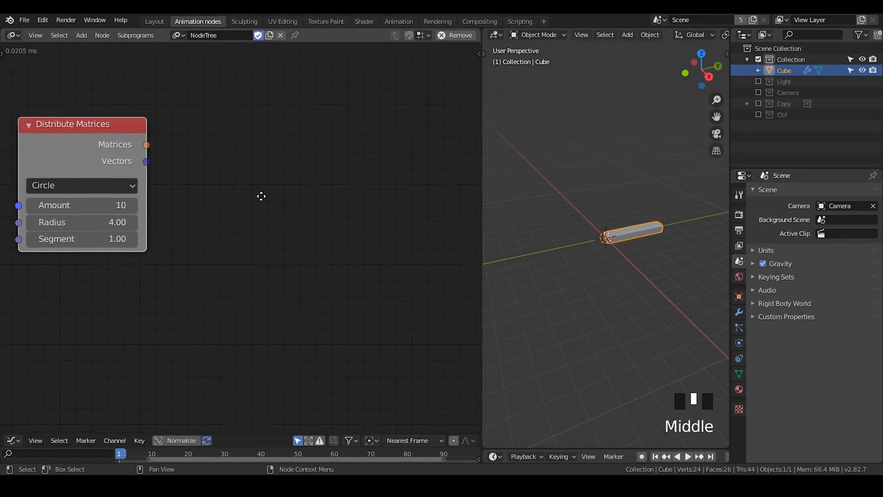
# Step: Search-add the Object Instancer and Object Matrix nodes
pyautogui.press('ctrl+a')
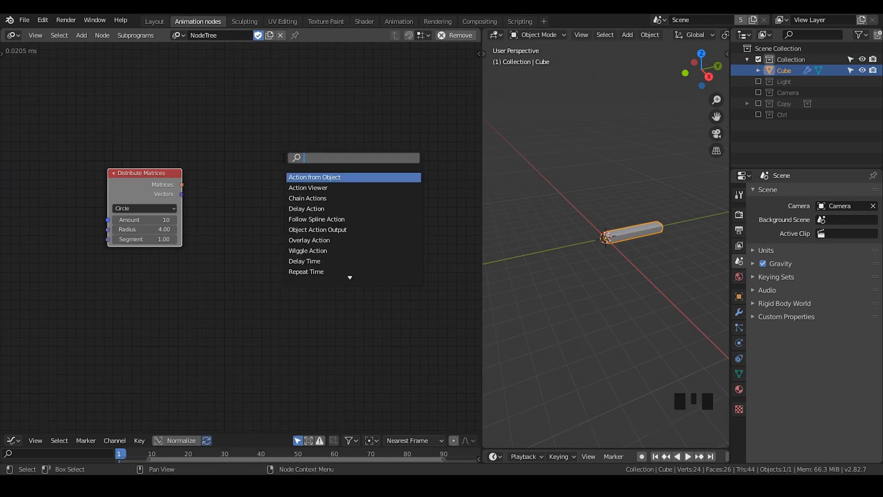
pyautogui.write('object insr')
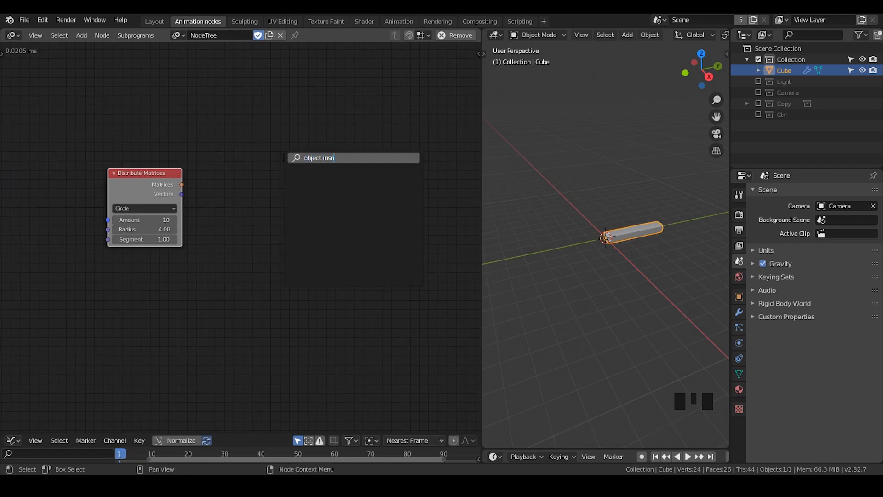
pyautogui.press('ctrl+a')
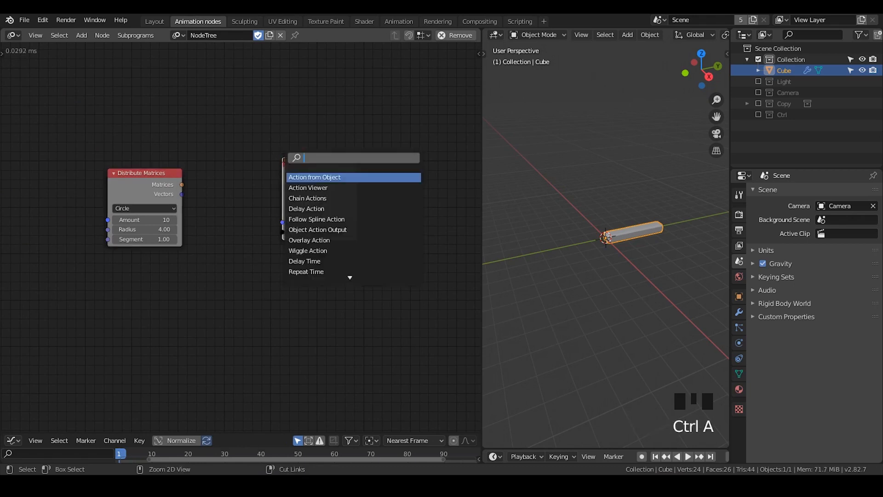
pyautogui.write('object matri')
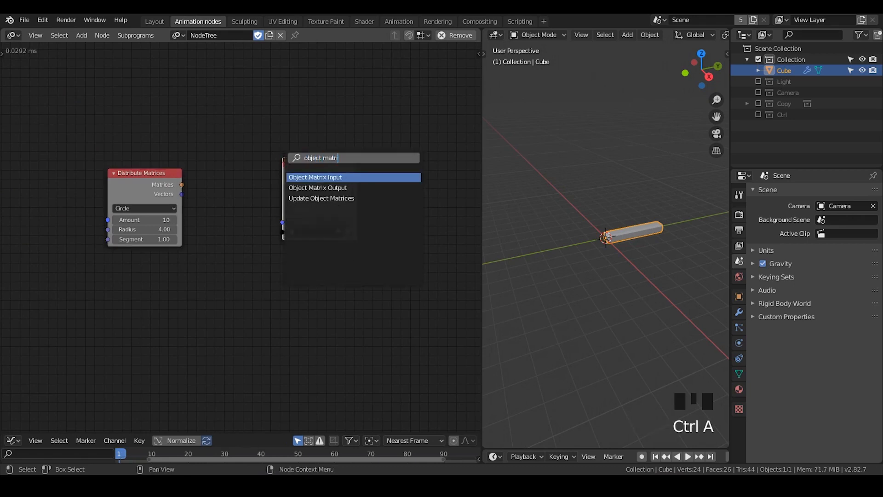
pyautogui.click(315, 177)
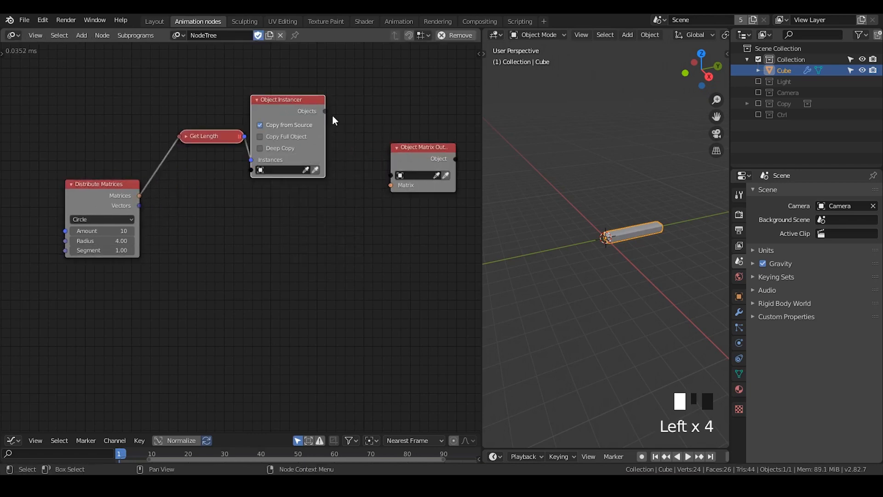
# Step: Link the ring matrices to Object Matrix Output, instancing 20 full Cube copies
pyautogui.moveTo(139, 195); pyautogui.dragTo(391, 184)
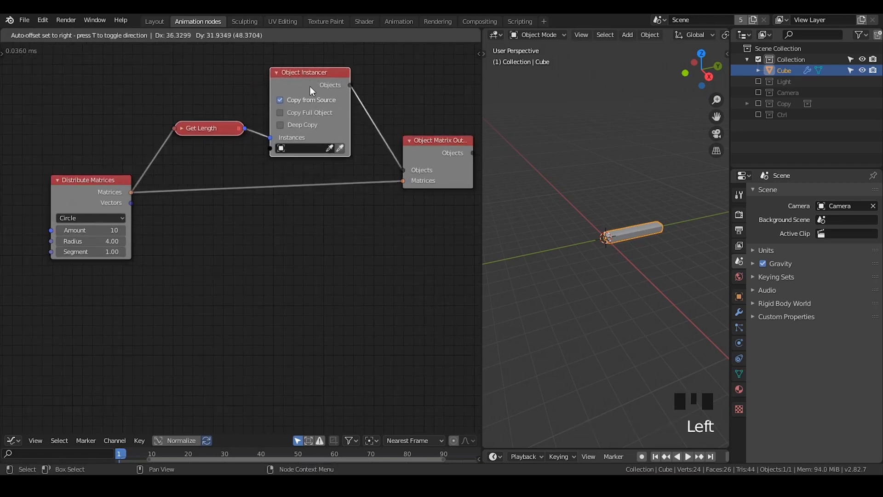
pyautogui.click(280, 113)
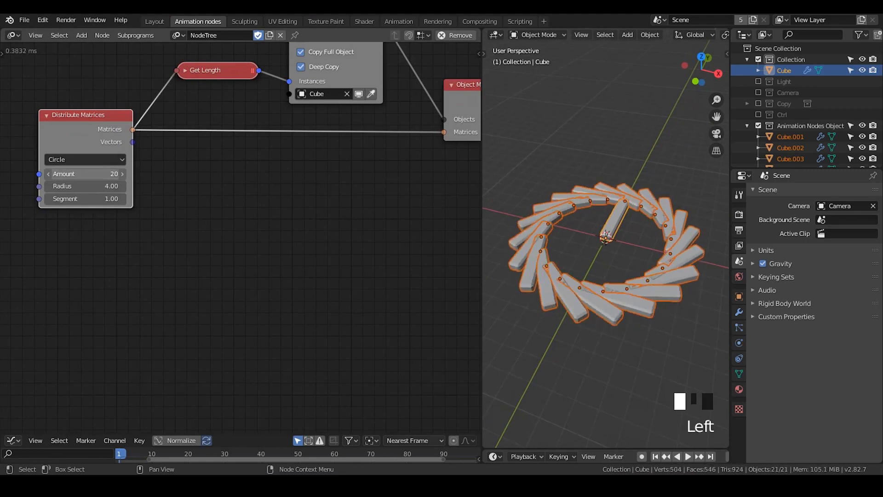
pyautogui.moveTo(608, 239); pyautogui.dragTo(580, 251)
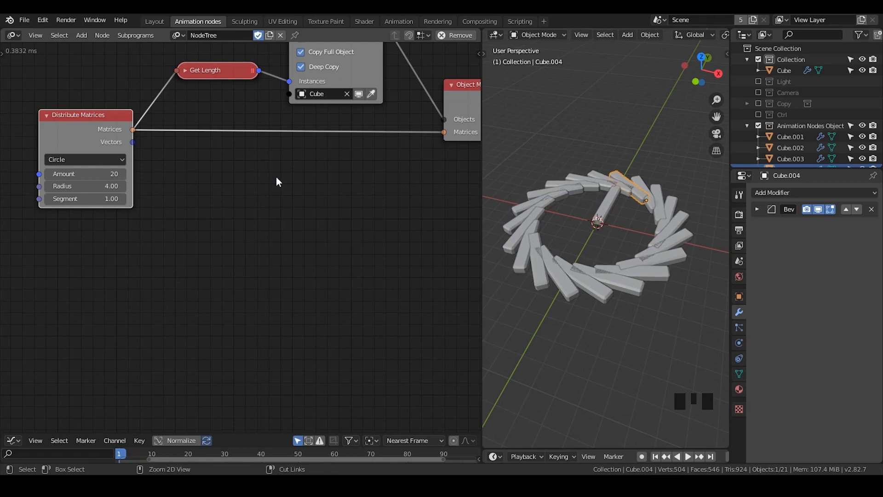
# Step: Add a Transform Matrix node to the matrix chain
pyautogui.press('ctrl+a')
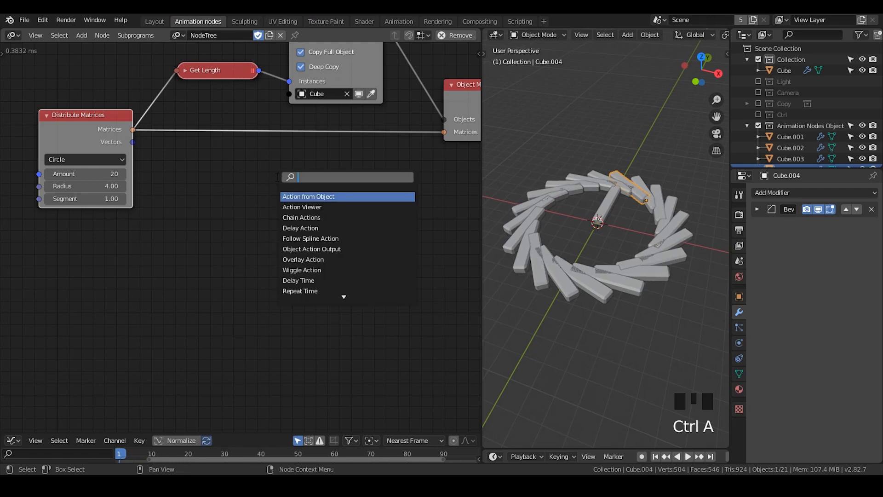
pyautogui.write('matrix')
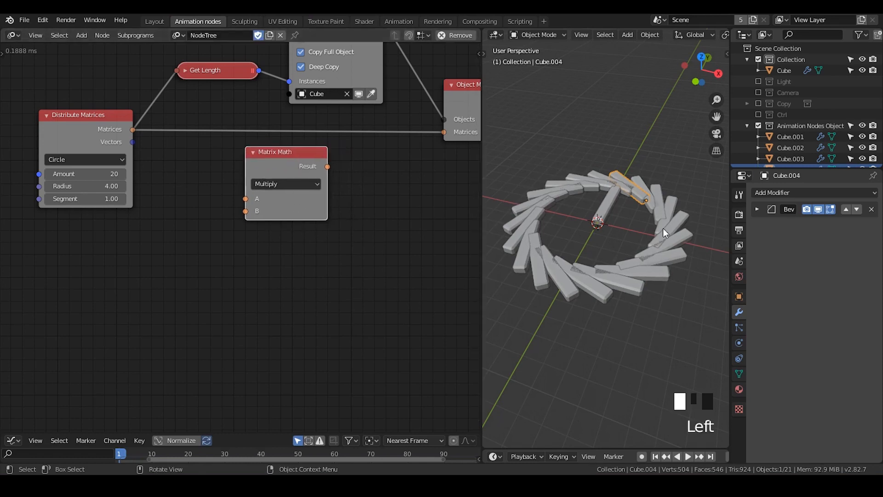
pyautogui.write('transform ma')
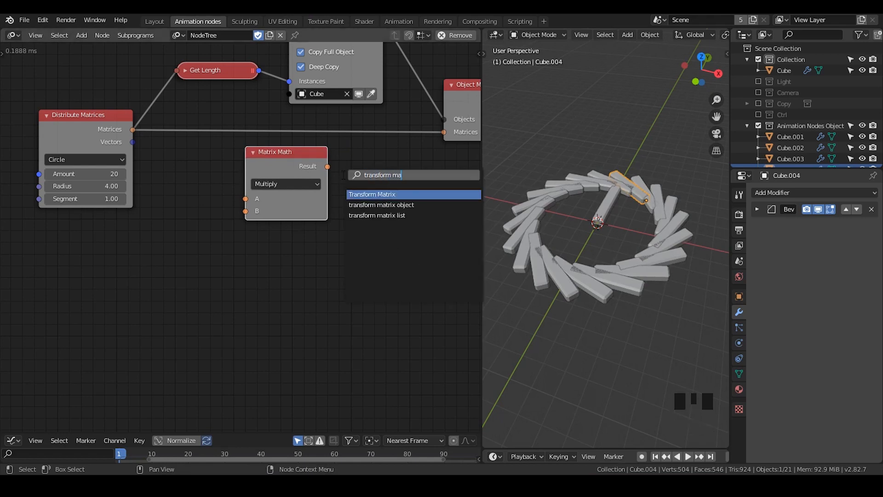
pyautogui.click(372, 194)
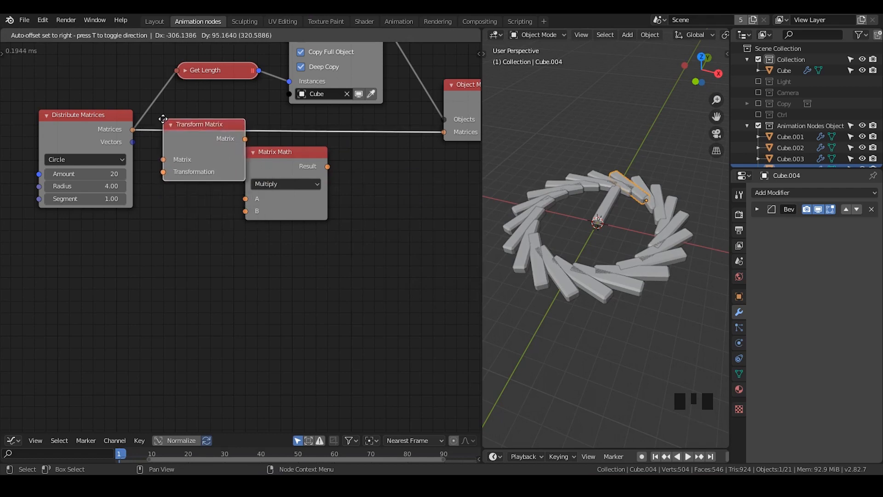
# Step: Add a Rotation Matrix with Y at 90° and insert Matrix Math before the output
pyautogui.press('ctrl+a')
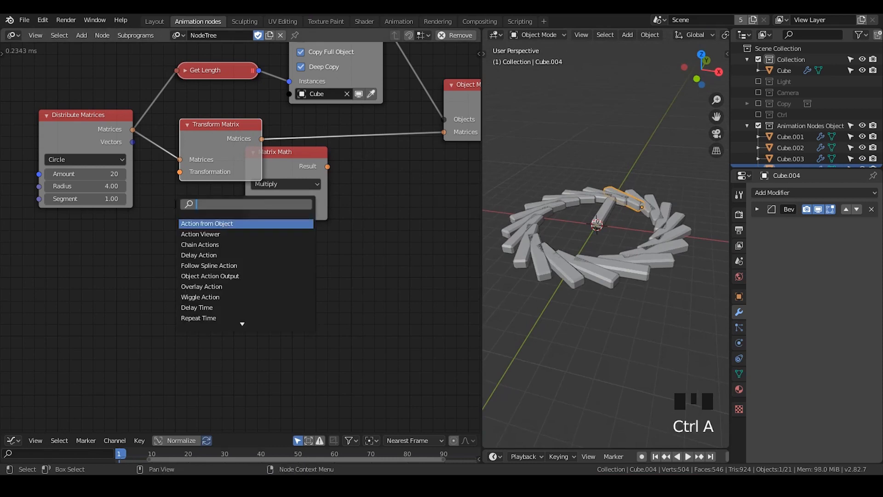
pyautogui.write('rotation')
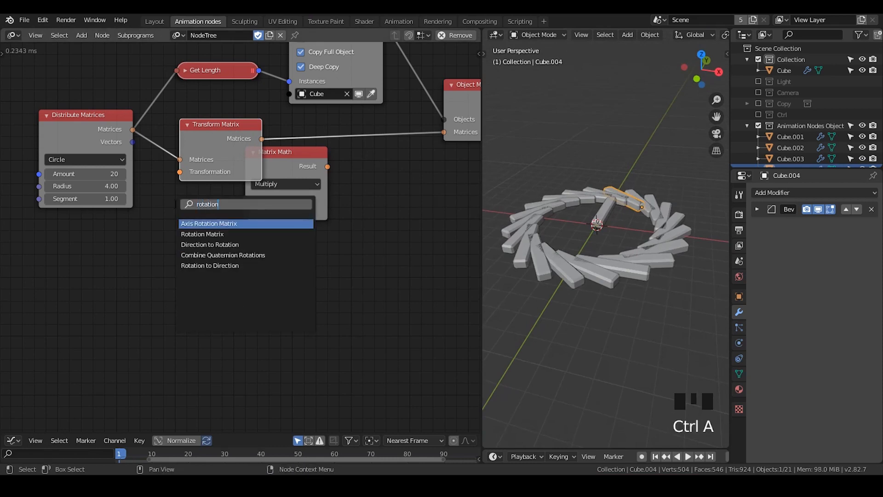
pyautogui.click(208, 223)
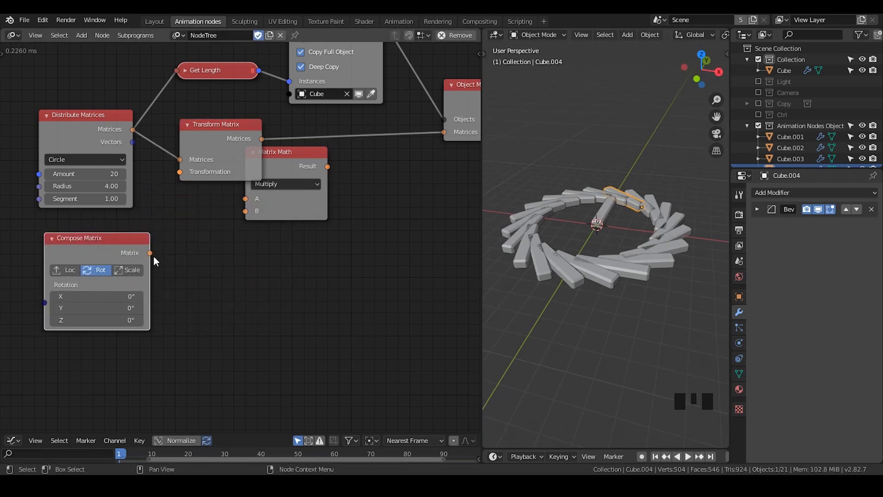
pyautogui.doubleClick(93, 307)
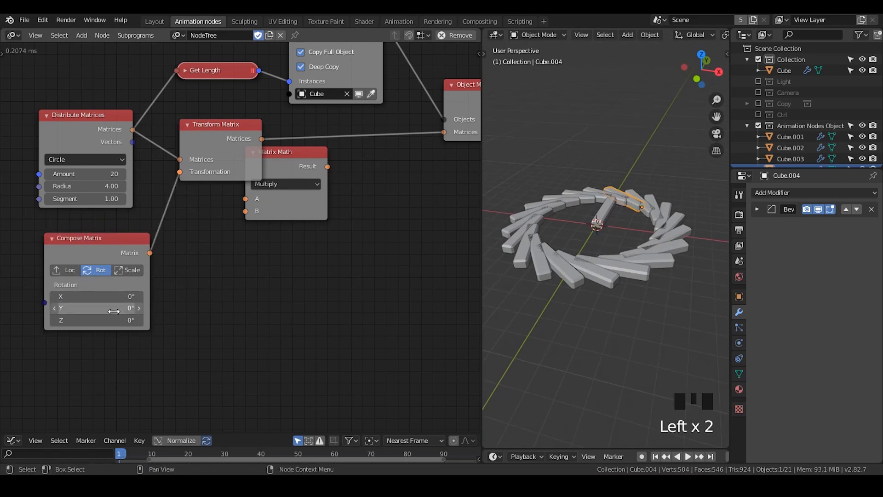
pyautogui.moveTo(90, 308); pyautogui.dragTo(112, 308)
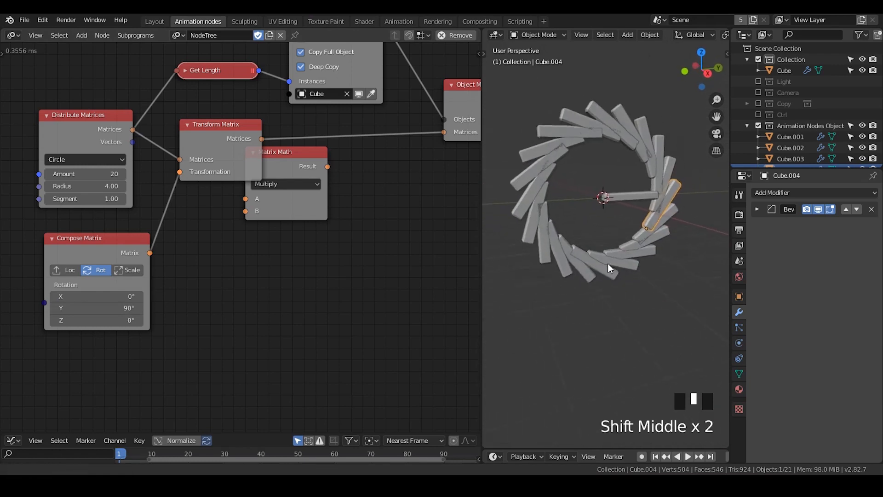
pyautogui.moveTo(275, 152); pyautogui.dragTo(331, 196)
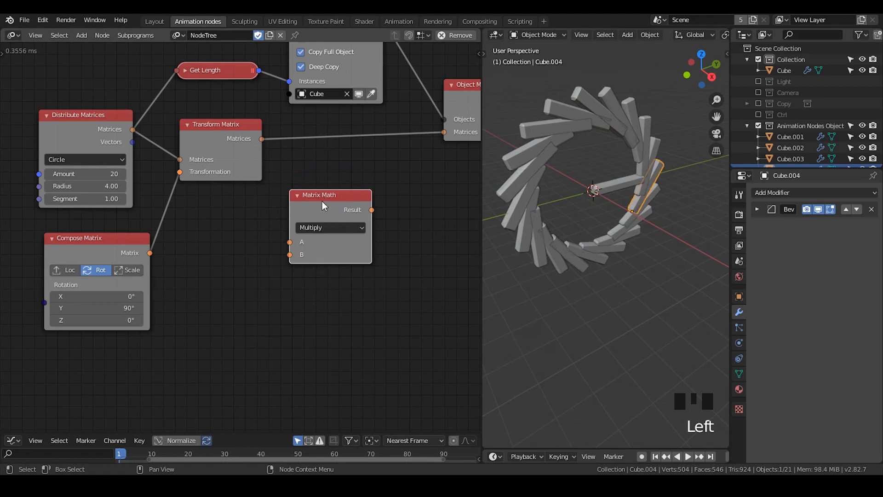
pyautogui.moveTo(320, 195); pyautogui.dragTo(343, 120)
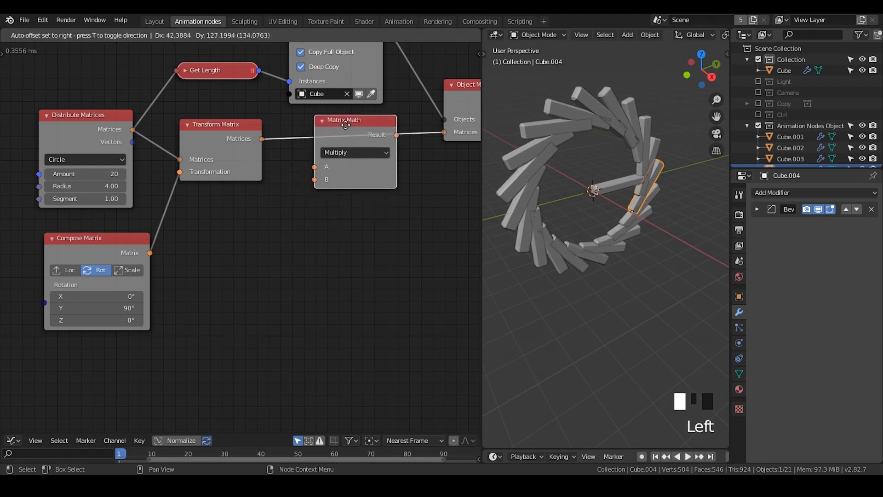
pyautogui.moveTo(344, 120); pyautogui.dragTo(348, 158)
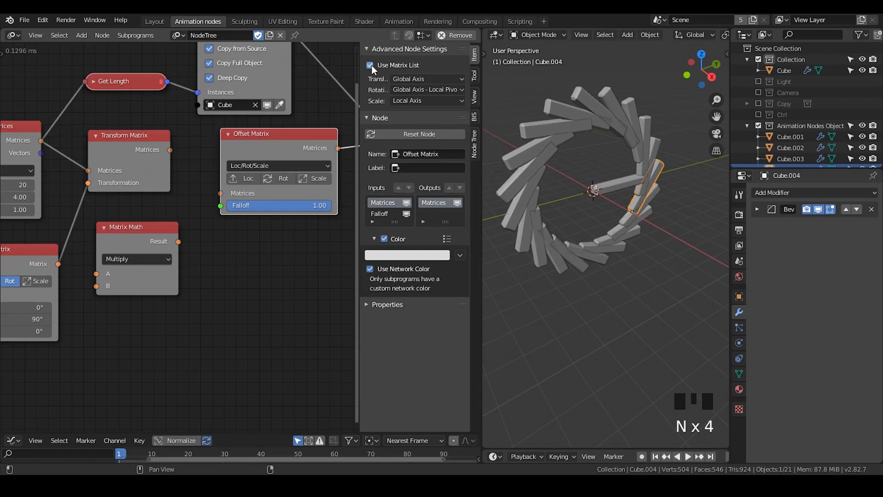
# Step: Enable Use Matrix List on Offset Matrix and set Local Axis - Local Pivot rotation
pyautogui.click(370, 65)
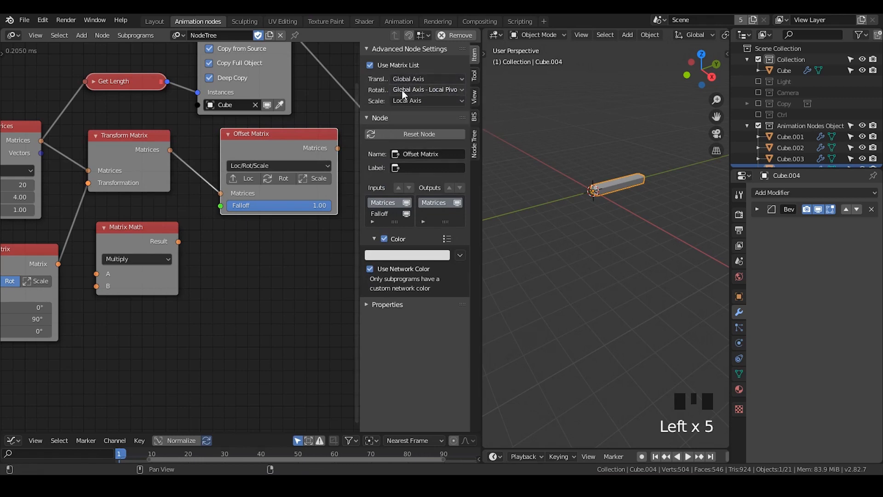
pyautogui.click(427, 89)
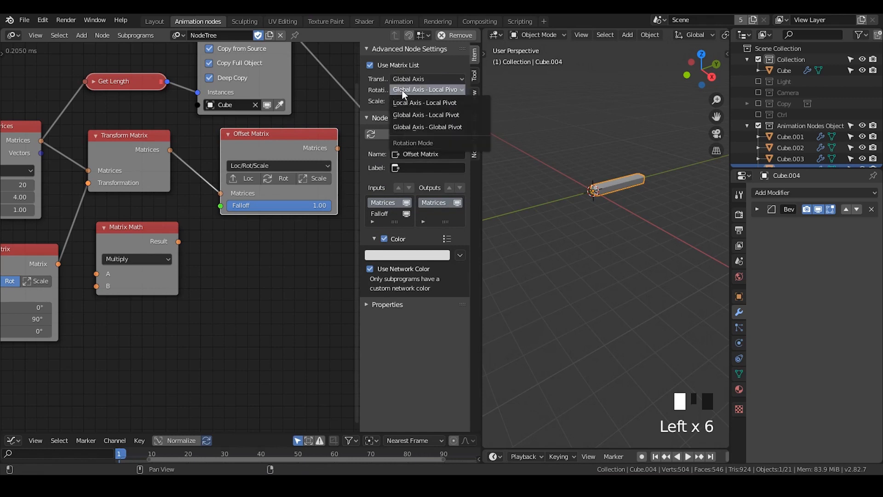
pyautogui.moveTo(424, 102)
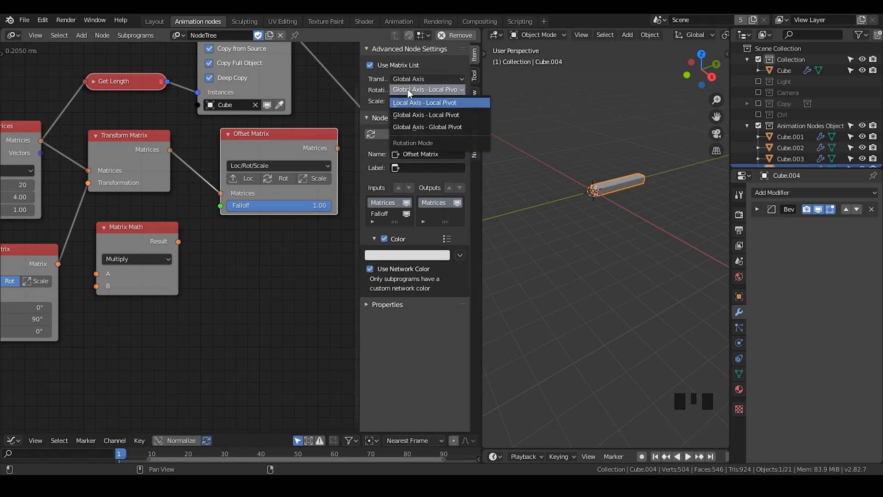
pyautogui.moveTo(419, 111)
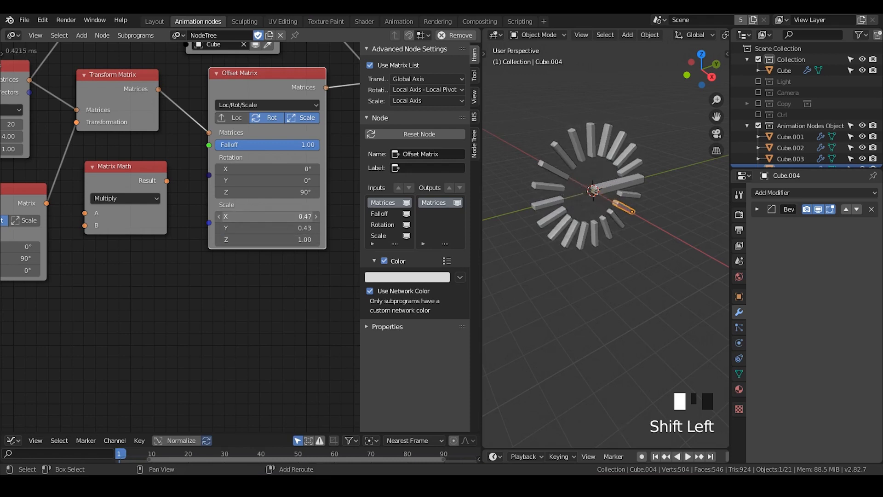
# Step: Set the Offset Matrix scale to X 0.64 and Y 0.16
pyautogui.moveTo(265, 216); pyautogui.dragTo(304, 217)
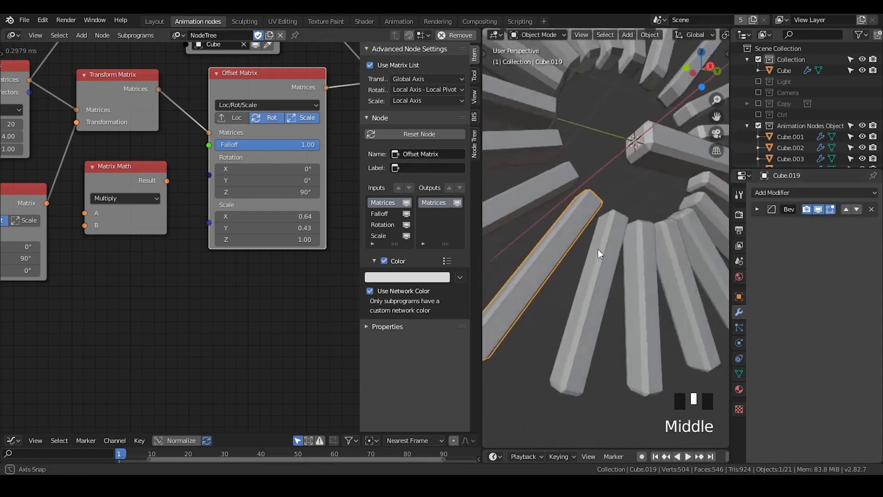
pyautogui.scroll(-3)
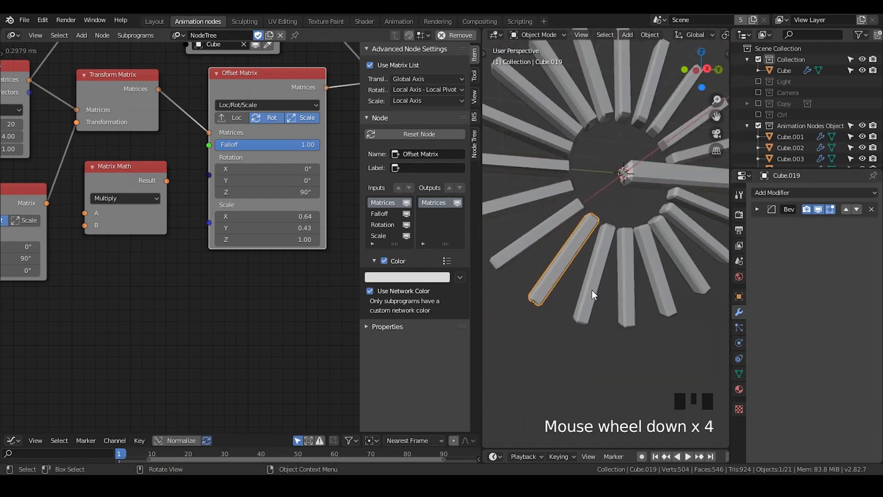
pyautogui.moveTo(591, 293); pyautogui.dragTo(628, 269)
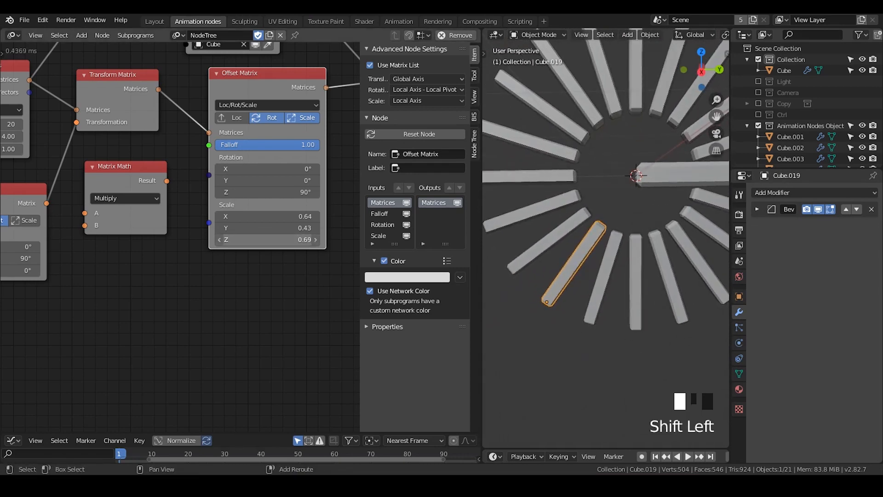
pyautogui.moveTo(304, 239); pyautogui.dragTo(304, 227)
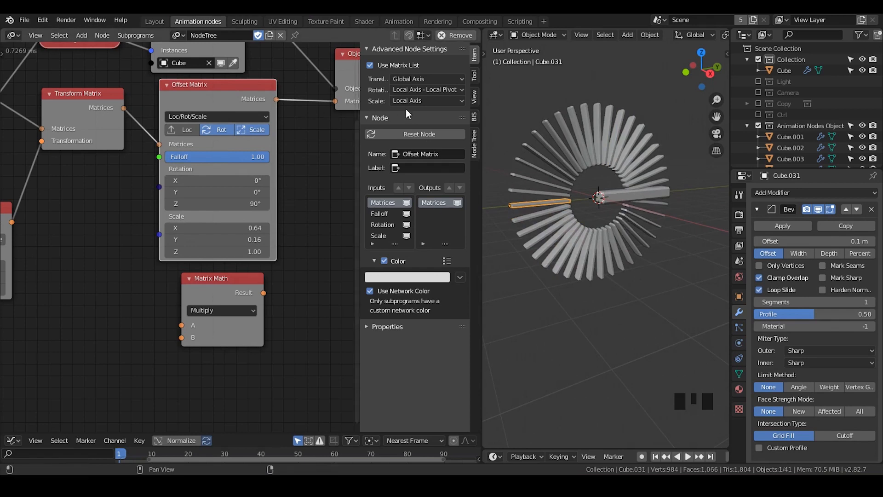
pyautogui.click(426, 101)
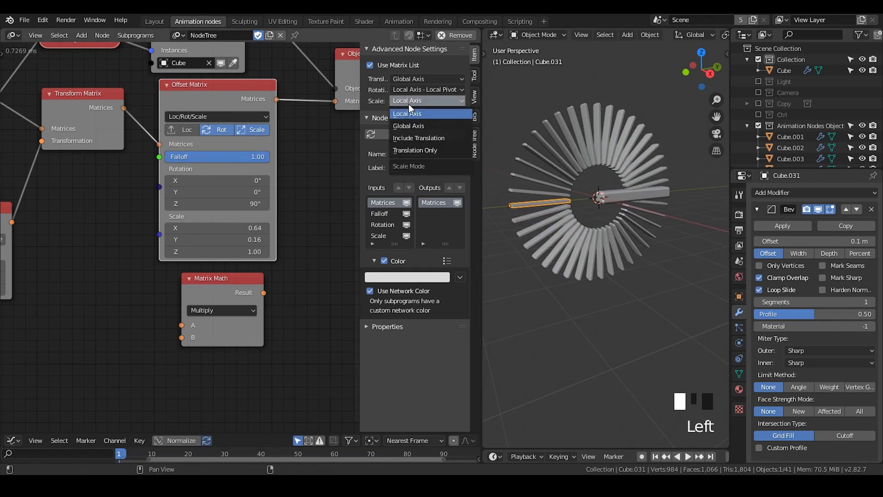
pyautogui.moveTo(409, 126)
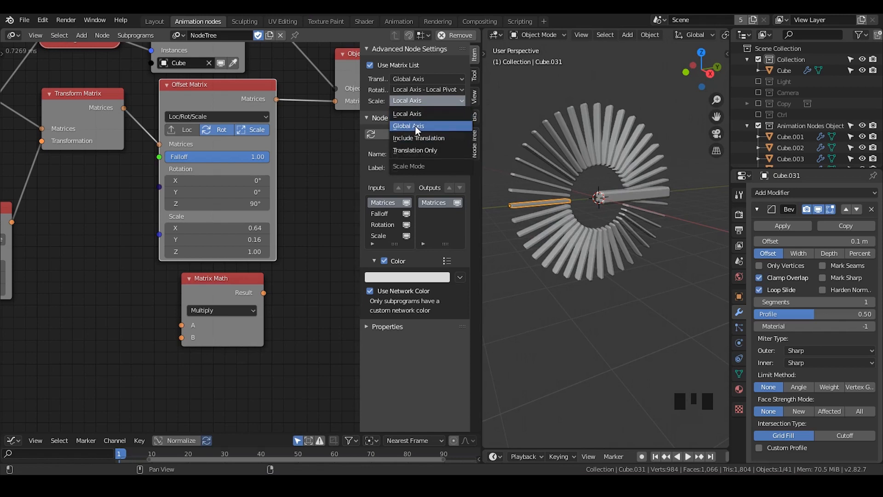
pyautogui.click(408, 126)
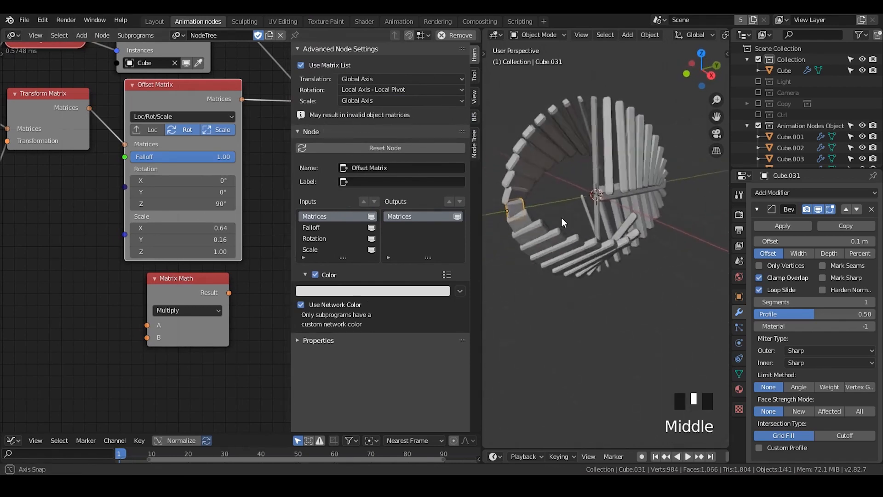
pyautogui.moveTo(563, 223); pyautogui.dragTo(552, 220)
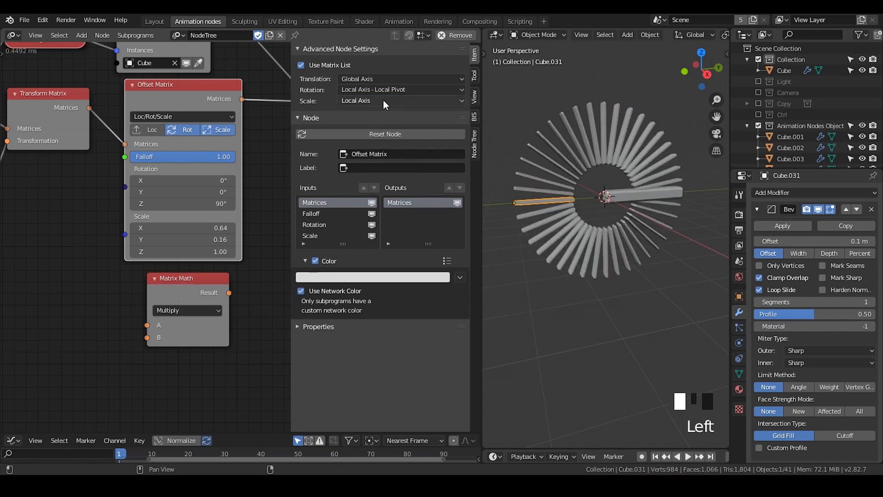
pyautogui.click(401, 100)
pyautogui.write('object')
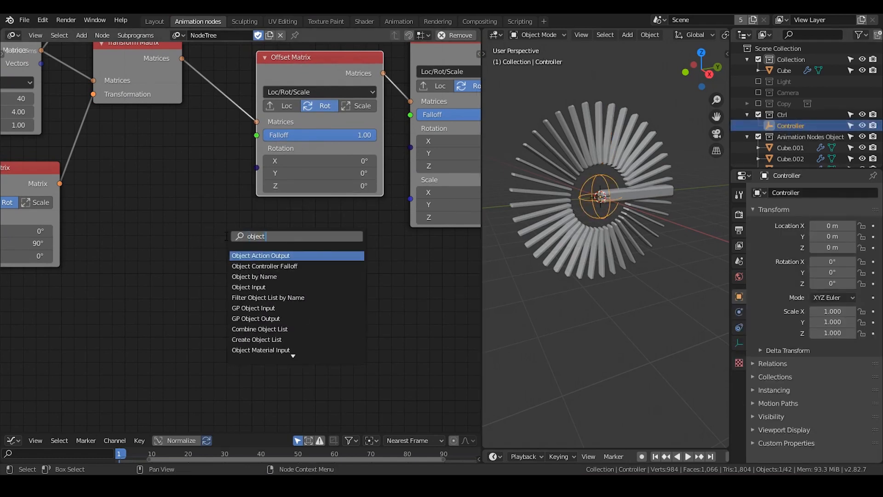
# Step: Move the Object Controller Falloff node aside and select the old controller to remove it
pyautogui.click(264, 265)
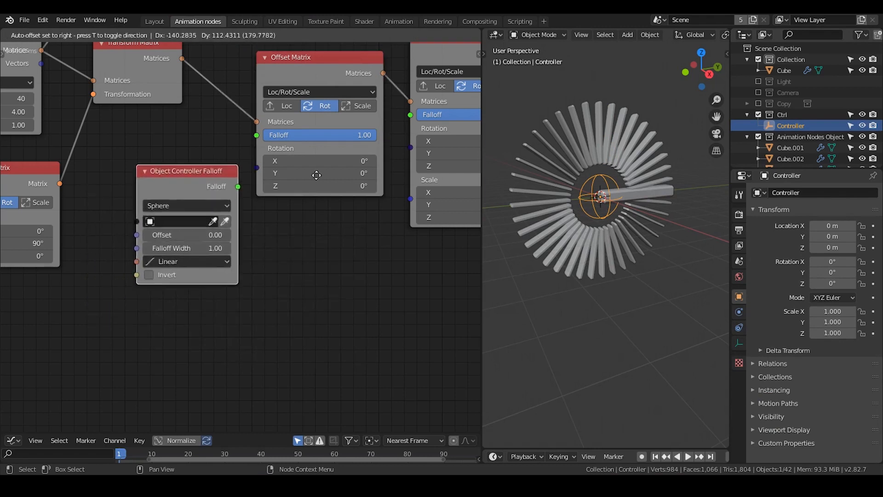
pyautogui.moveTo(186, 170); pyautogui.dragTo(151, 201)
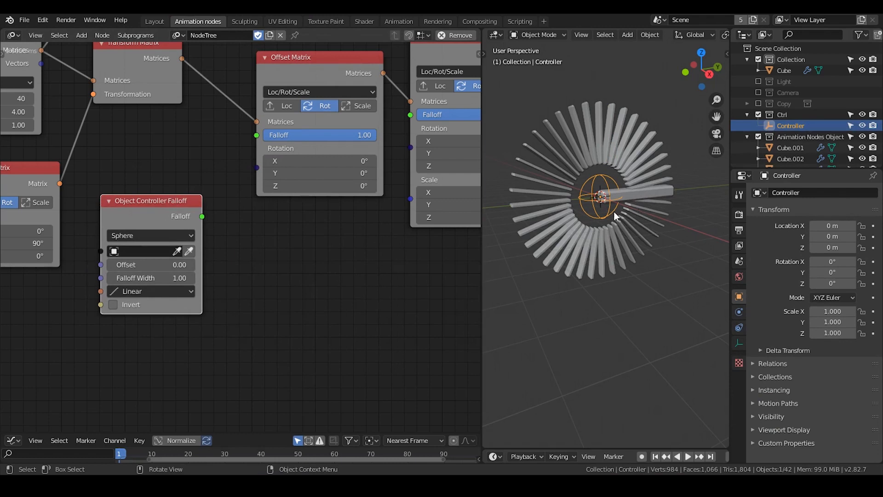
pyautogui.click(839, 206)
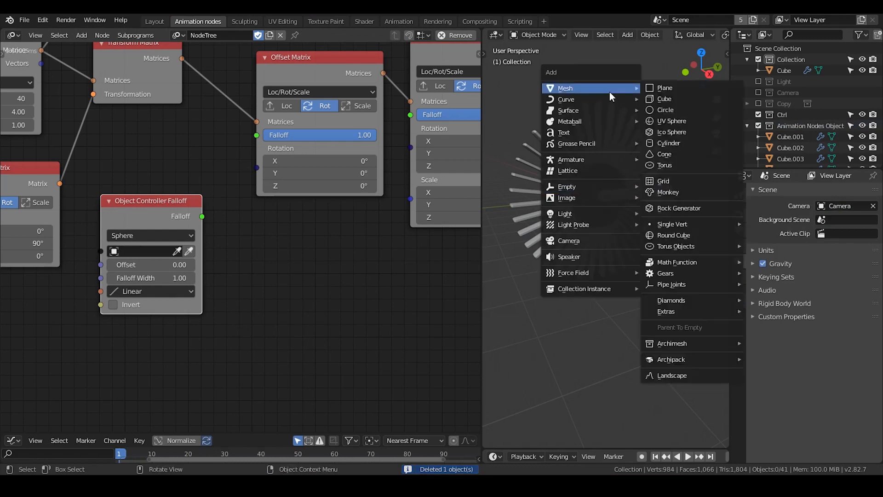
pyautogui.moveTo(567, 186)
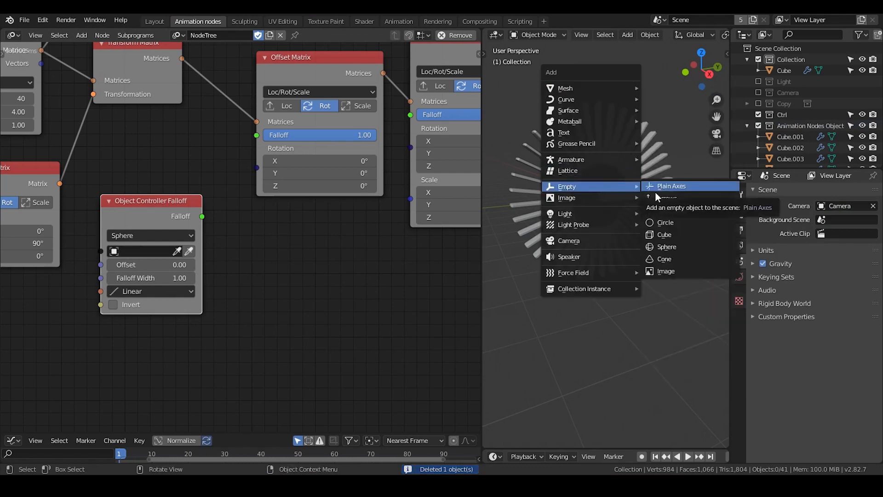
pyautogui.moveTo(673, 210)
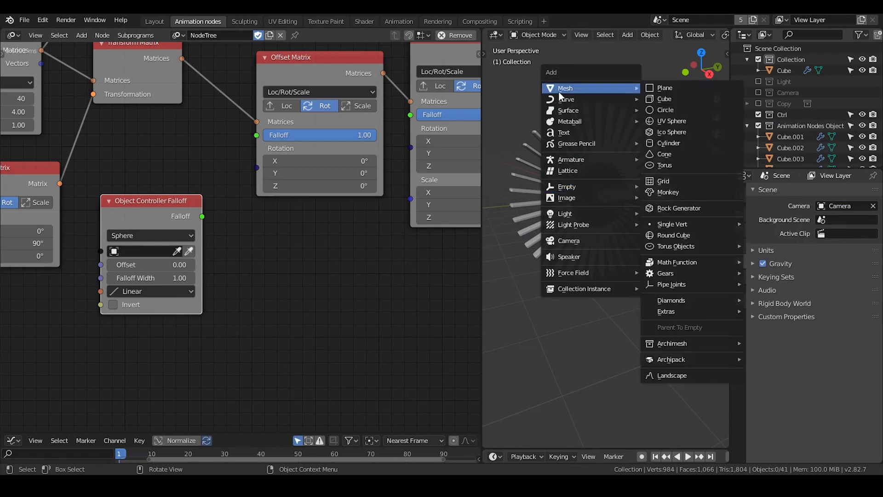
pyautogui.moveTo(693, 110)
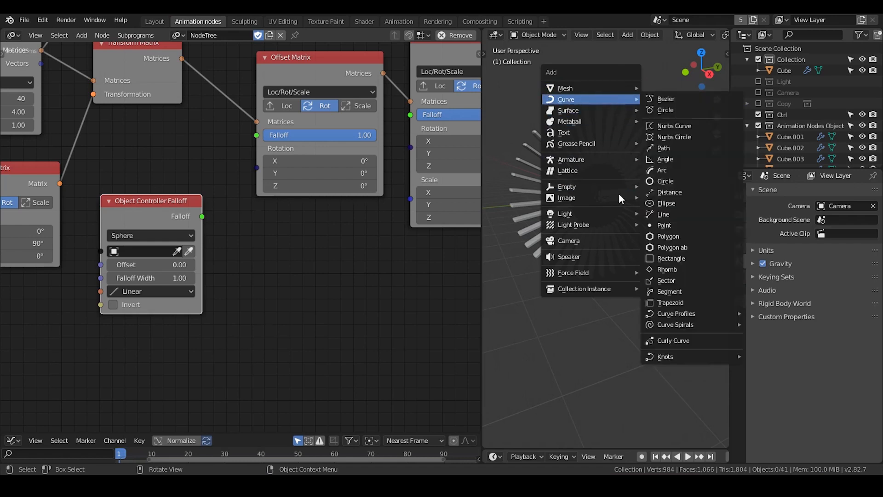
pyautogui.moveTo(566, 186)
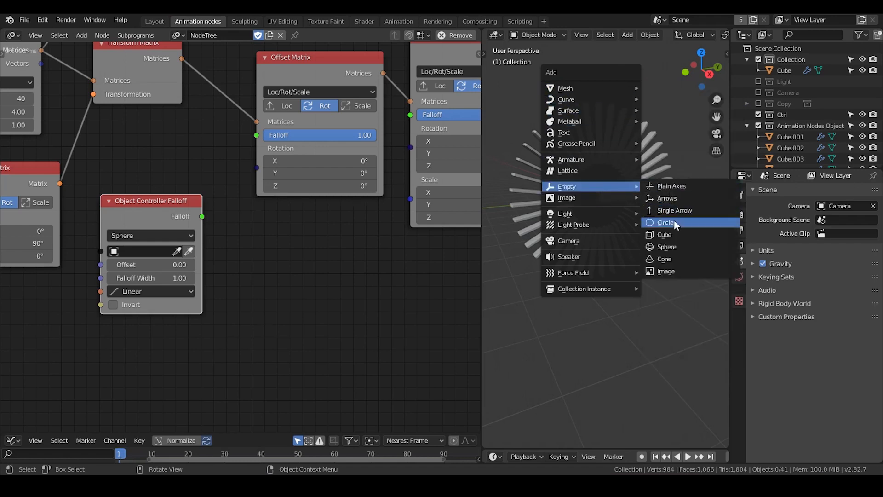
# Step: Add a sphere empty at the origin and scale it up
pyautogui.click(665, 223)
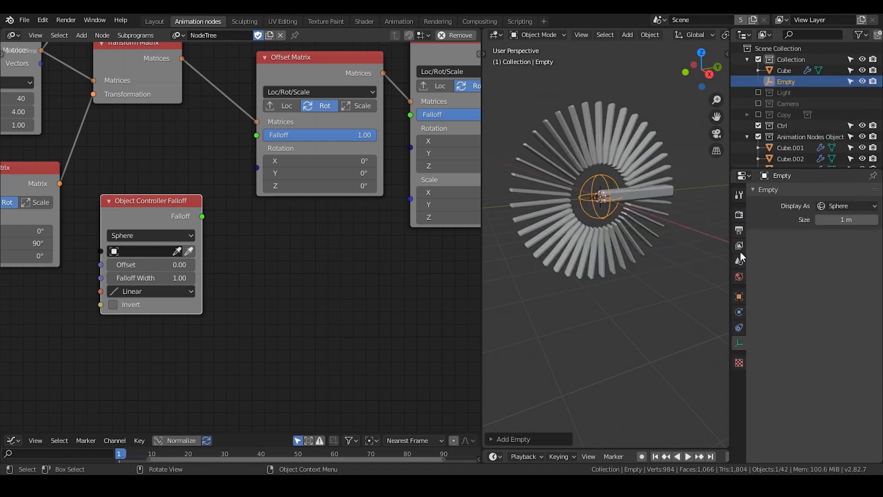
pyautogui.click(738, 296)
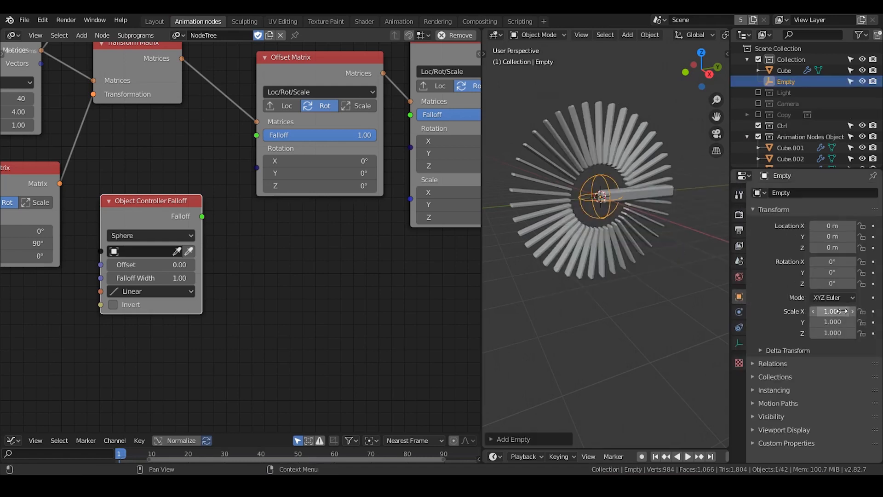
pyautogui.moveTo(202, 216); pyautogui.dragTo(256, 135)
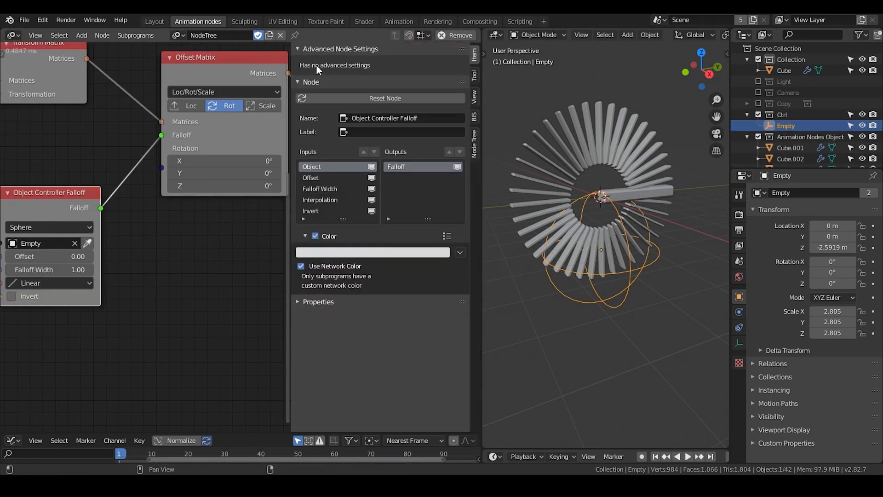
pyautogui.moveTo(462, 158)
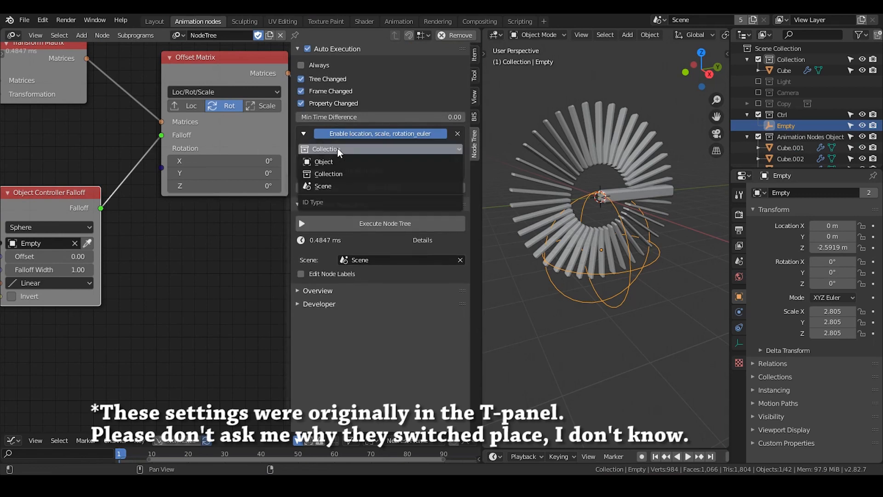
# Step: Set the auto-execution trigger type to Collection for Ctrl
pyautogui.click(328, 173)
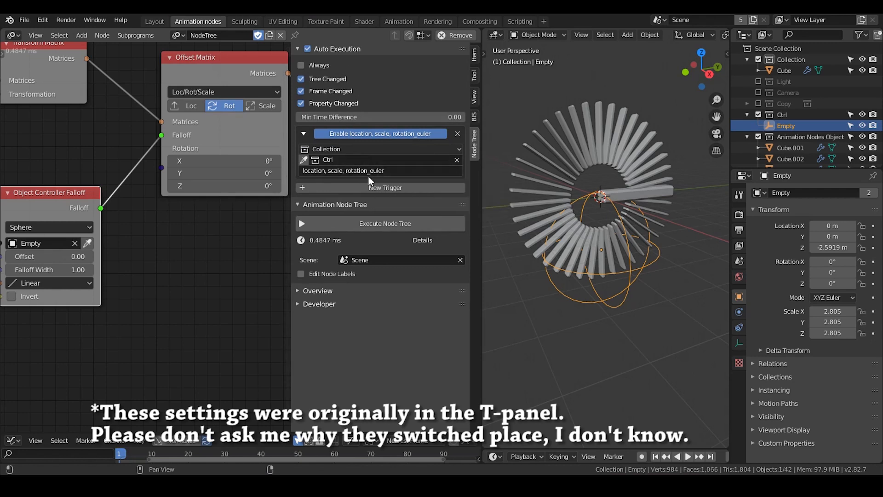
pyautogui.moveTo(336, 195)
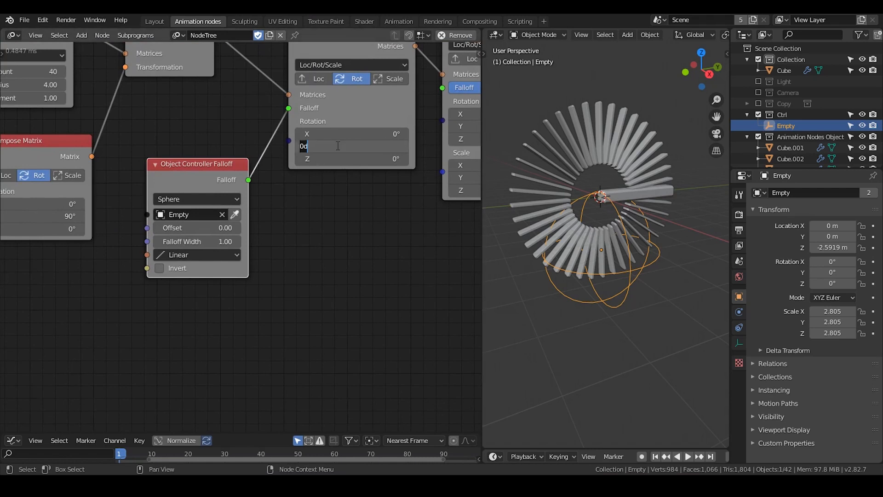
# Step: Enter 90° Offset Matrix rotation on Y and Z, then scale up the controller empty
pyautogui.write('90°')
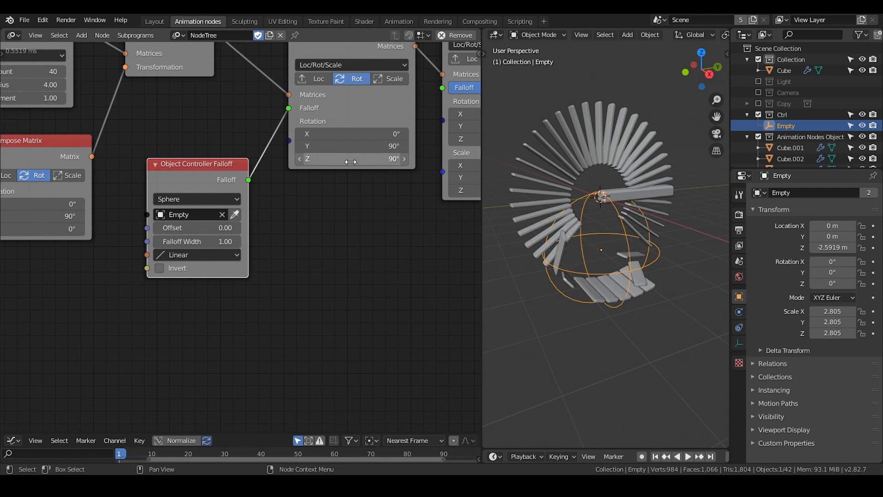
pyautogui.moveTo(602, 225); pyautogui.dragTo(670, 256)
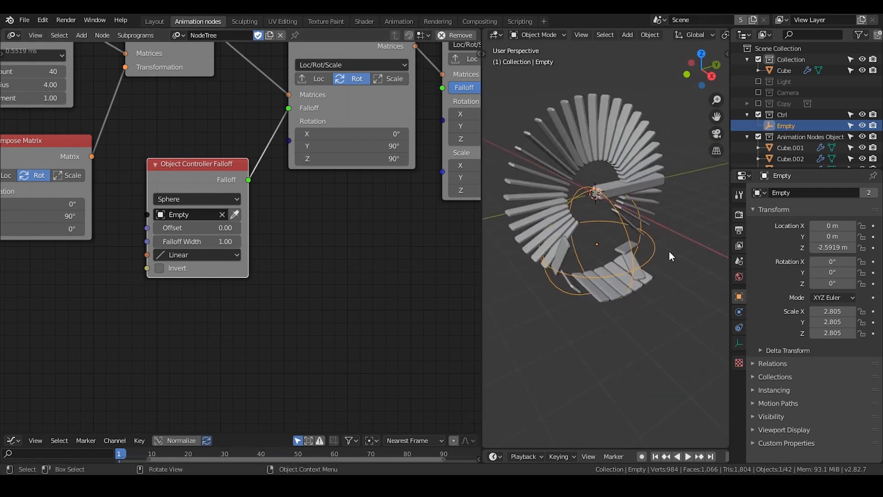
pyautogui.press('s')
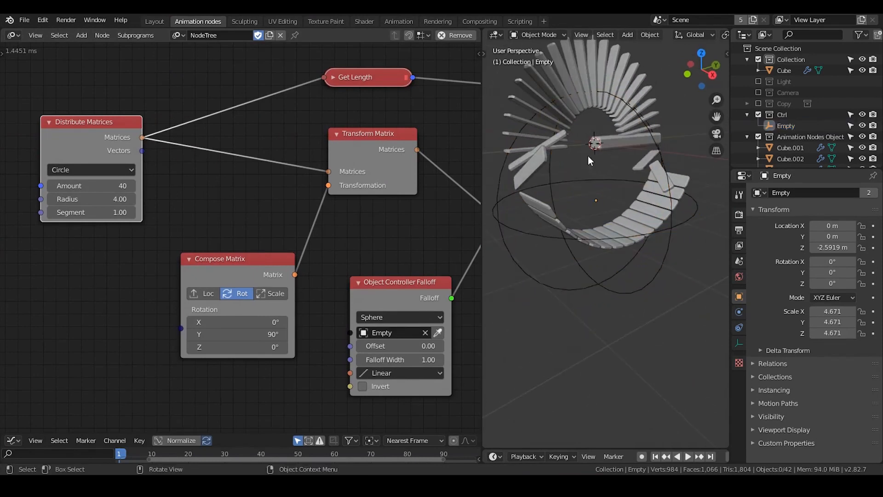
pyautogui.click(532, 148)
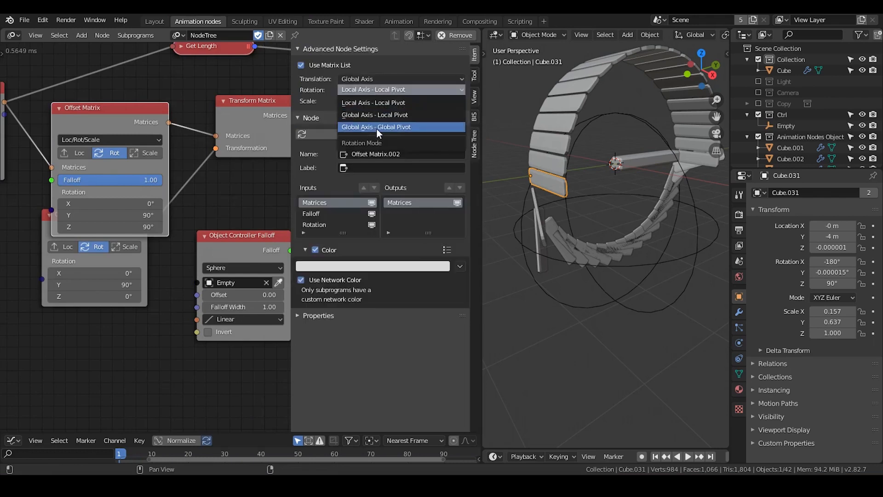
# Step: Set the Offset Matrix rotation mode to Global Axis - Global Pivot
pyautogui.click(376, 127)
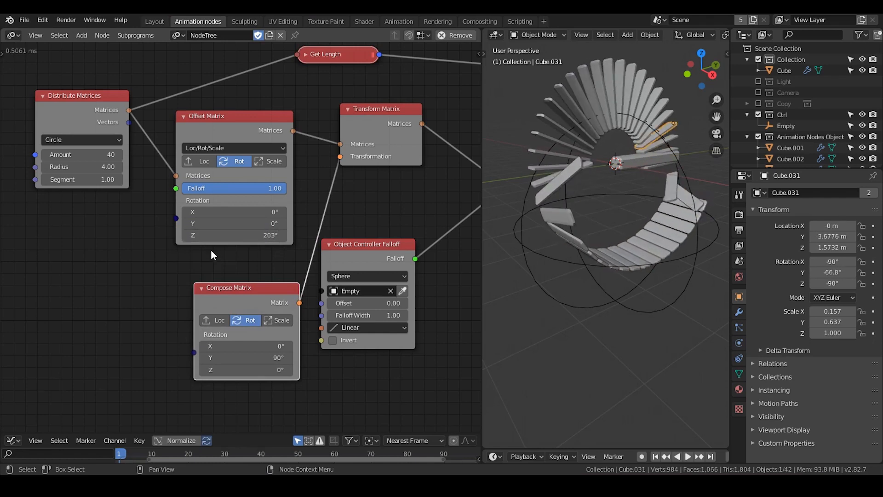
pyautogui.hscroll(-3)
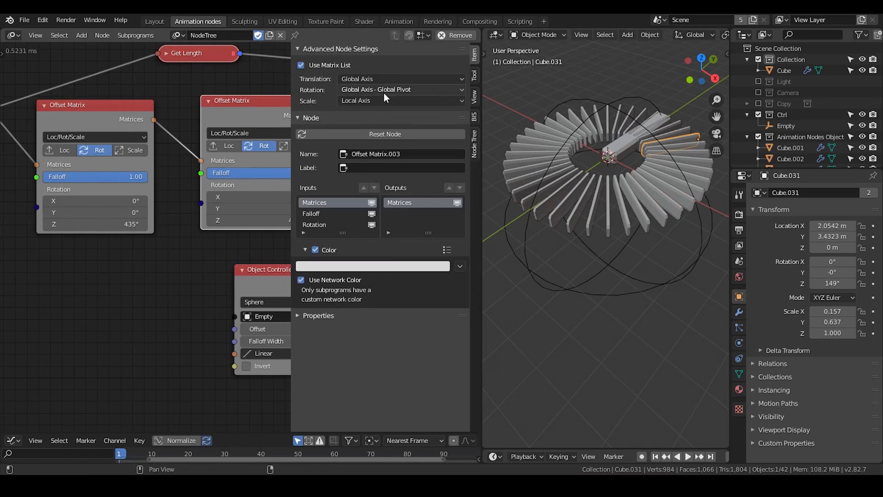
pyautogui.moveTo(394, 96)
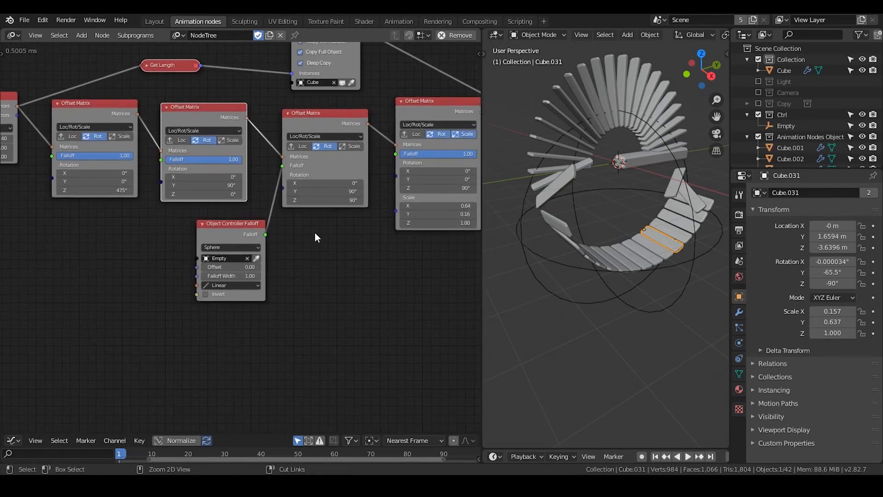
pyautogui.write('transfor')
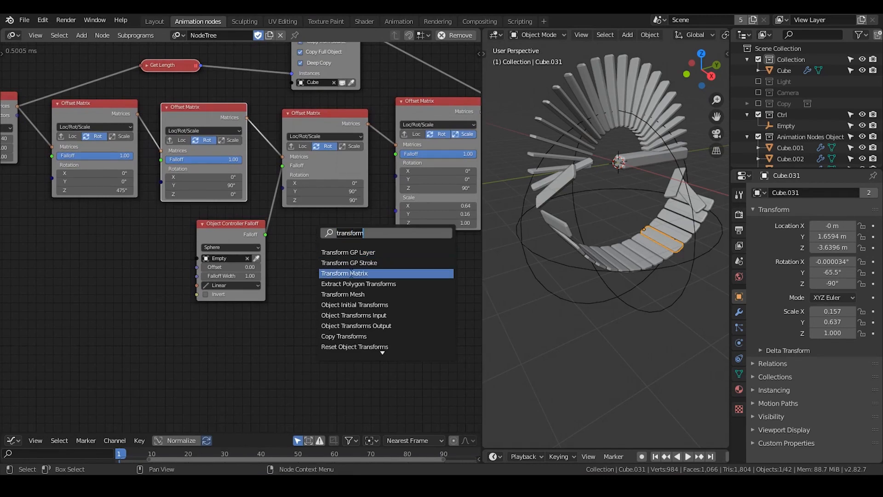
pyautogui.write('matrix ma')
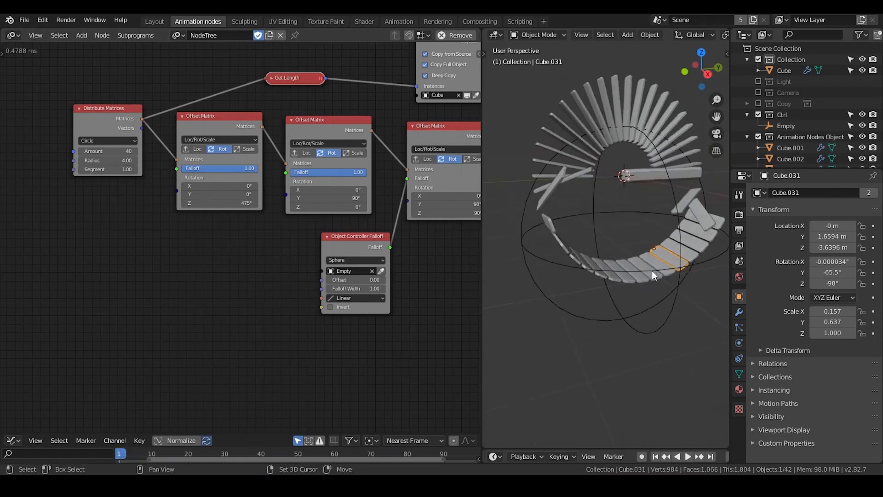
pyautogui.moveTo(653, 275); pyautogui.dragTo(582, 118)
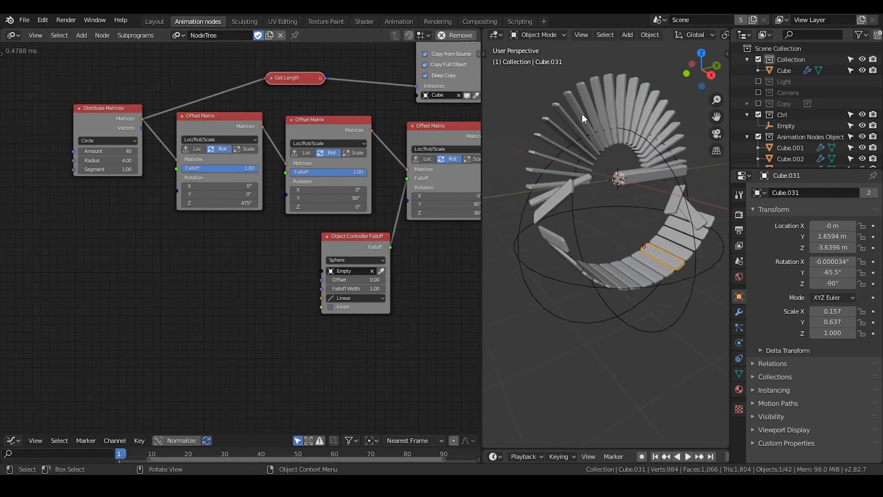
pyautogui.moveTo(631, 253)
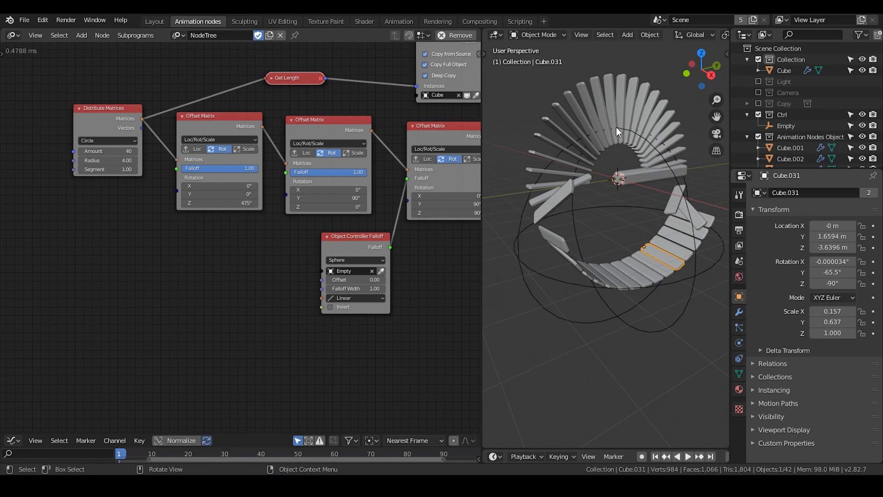
pyautogui.moveTo(608, 93)
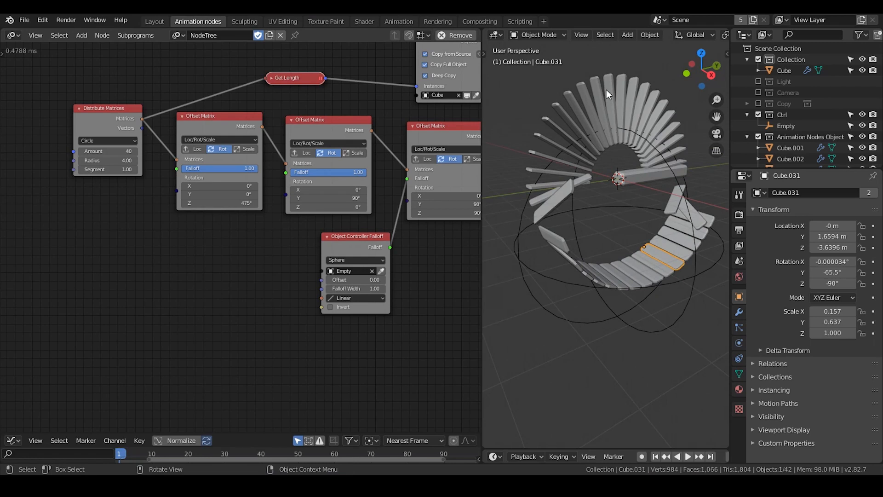
pyautogui.moveTo(570, 138)
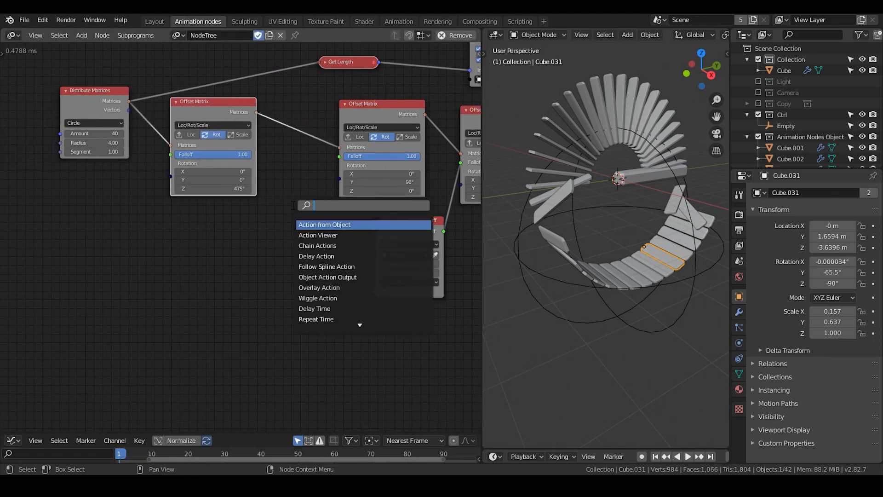
# Step: Add Spline from Points and Curve Object Output nodes to the tree
pyautogui.write('spline')
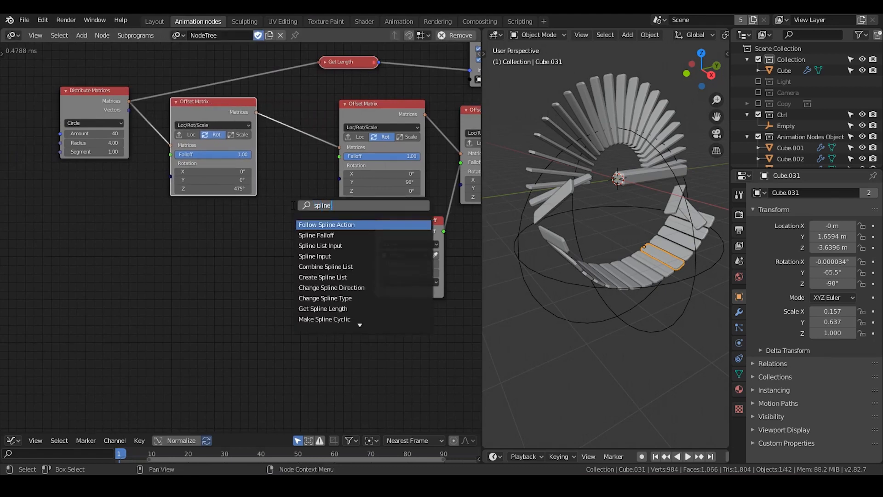
pyautogui.click(325, 224)
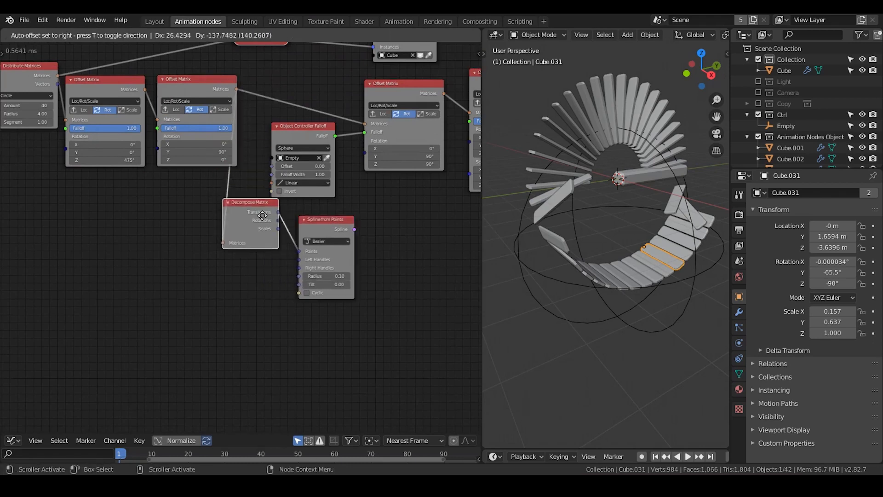
pyautogui.write('curve')
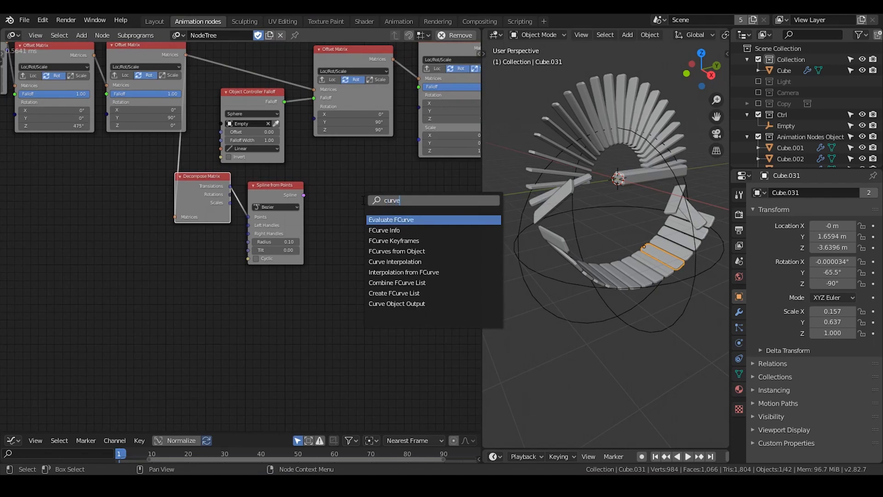
pyautogui.click(396, 303)
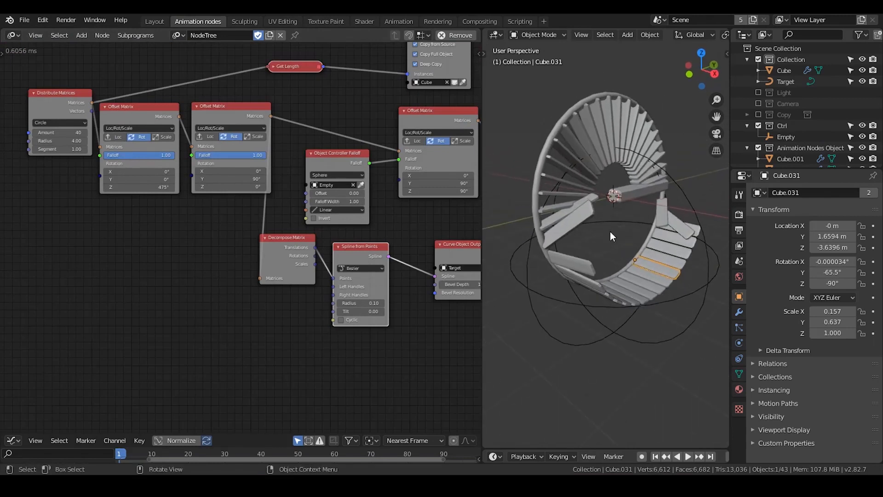
# Step: Enable Cyclic on the Spline from Points node so the Target rail forms a closed loop
pyautogui.moveTo(613, 237); pyautogui.dragTo(574, 146)
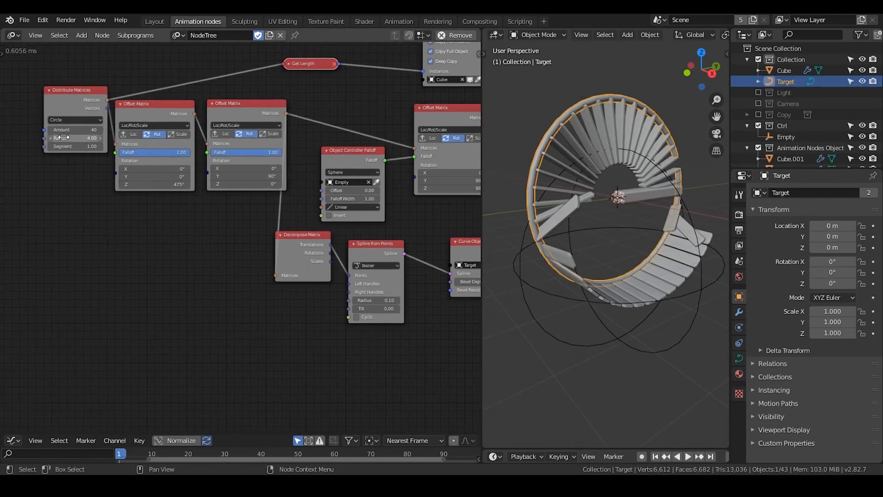
pyautogui.moveTo(76, 138); pyautogui.dragTo(67, 138)
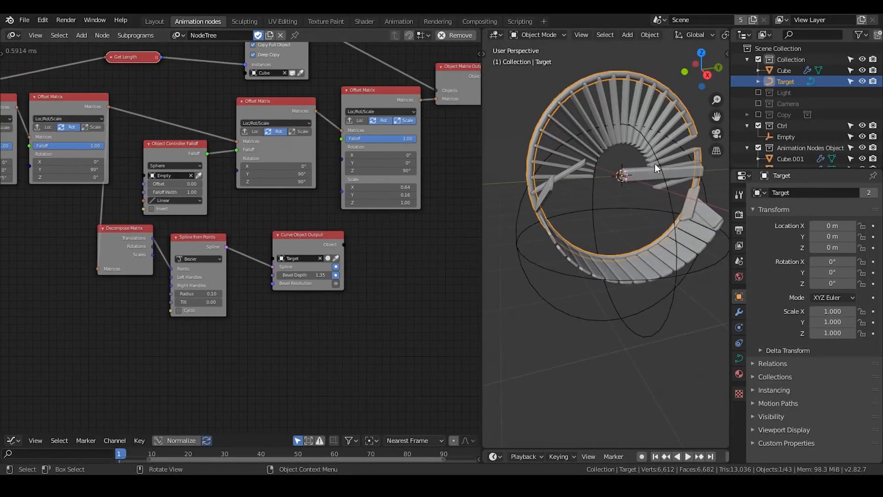
pyautogui.moveTo(653, 163); pyautogui.dragTo(640, 163)
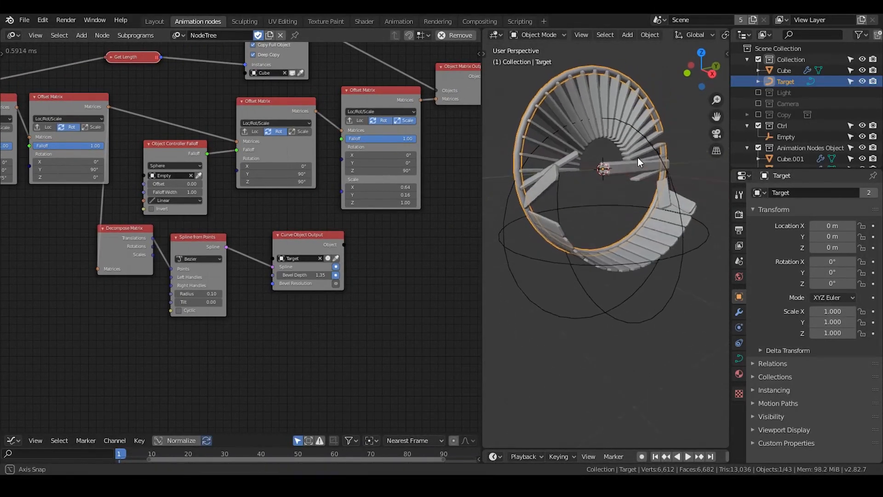
pyautogui.click(179, 311)
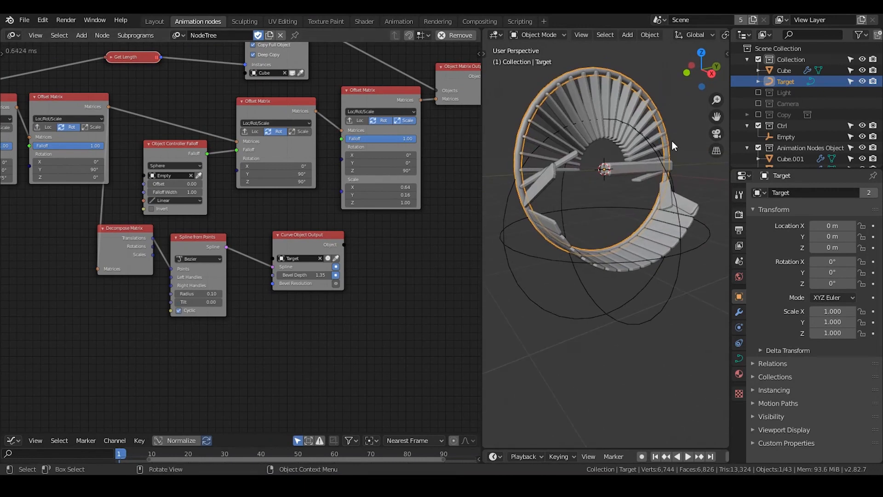
pyautogui.moveTo(674, 146); pyautogui.dragTo(655, 149)
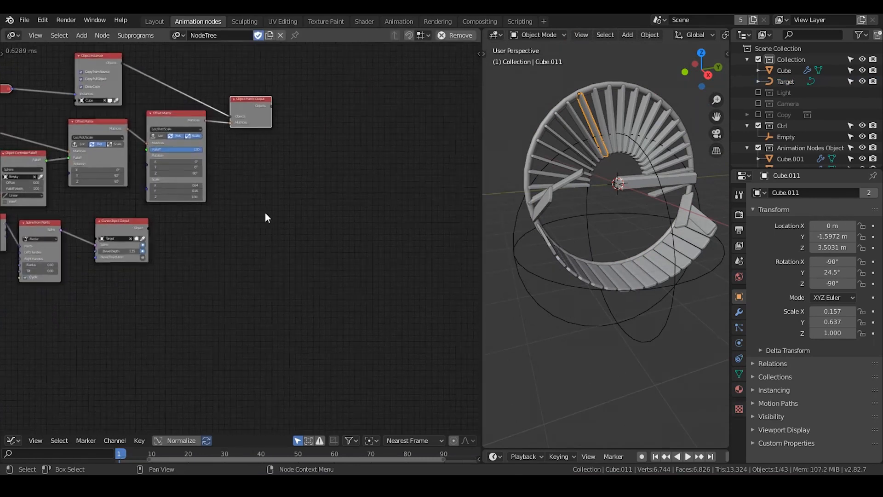
# Step: Add the object shader list Invoke Subprogram and link Objects into its Object List
pyautogui.write('obje')
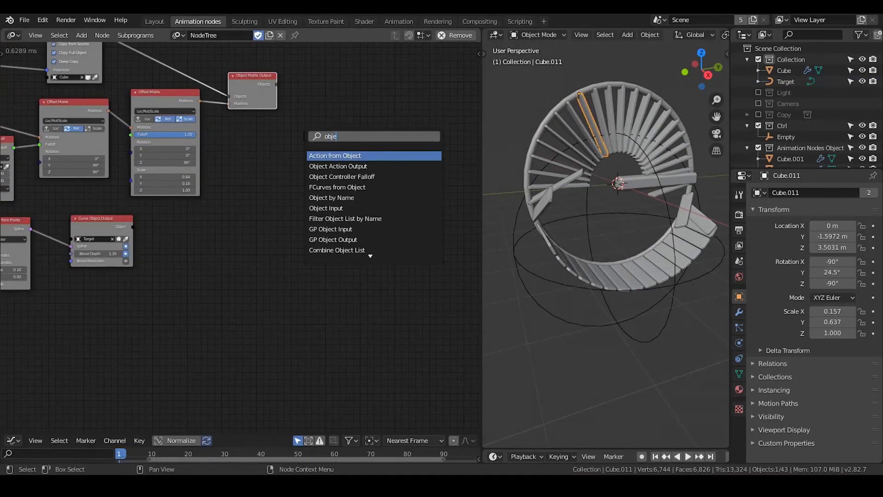
pyautogui.click(334, 155)
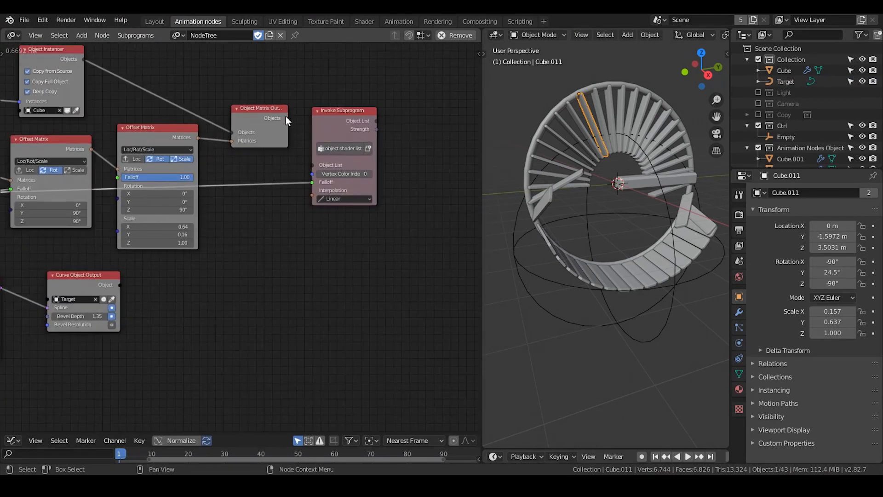
pyautogui.moveTo(342, 111); pyautogui.dragTo(355, 102)
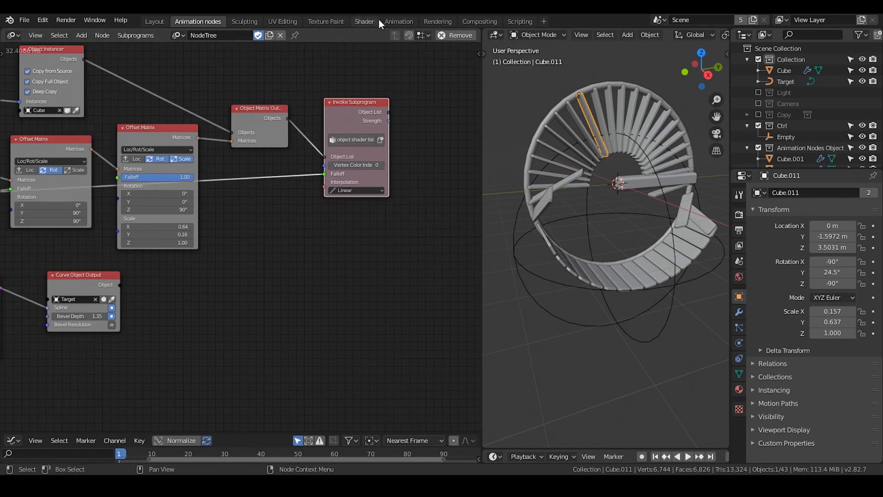
# Step: In the Shading workspace, add Vertex Color and Mix Shader, driving the mix factor by vertex colour
pyautogui.click(364, 21)
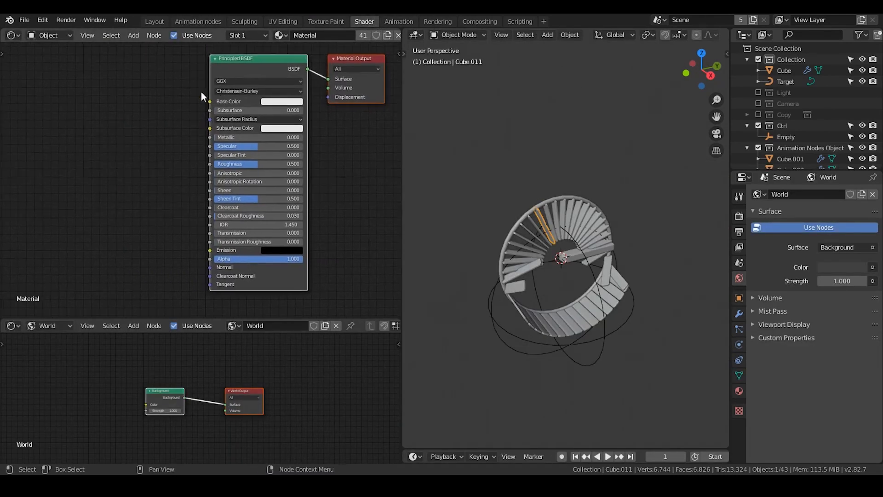
pyautogui.write('verte')
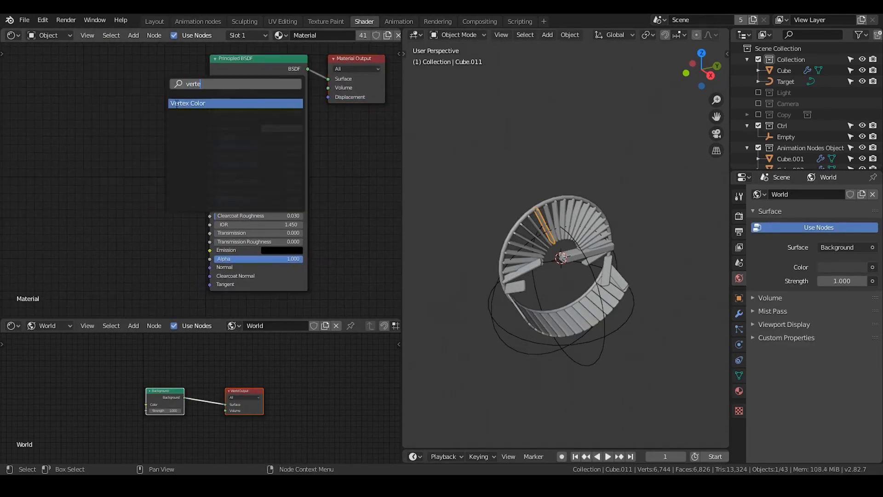
pyautogui.click(188, 103)
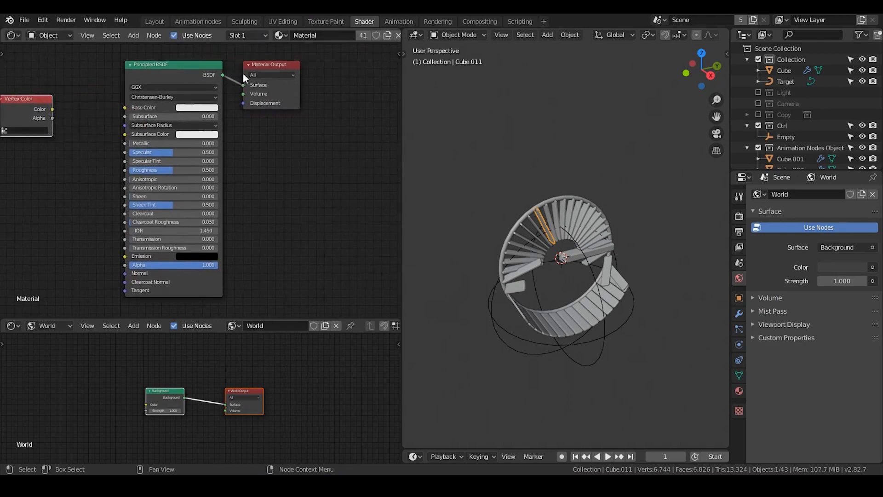
pyautogui.write('m')
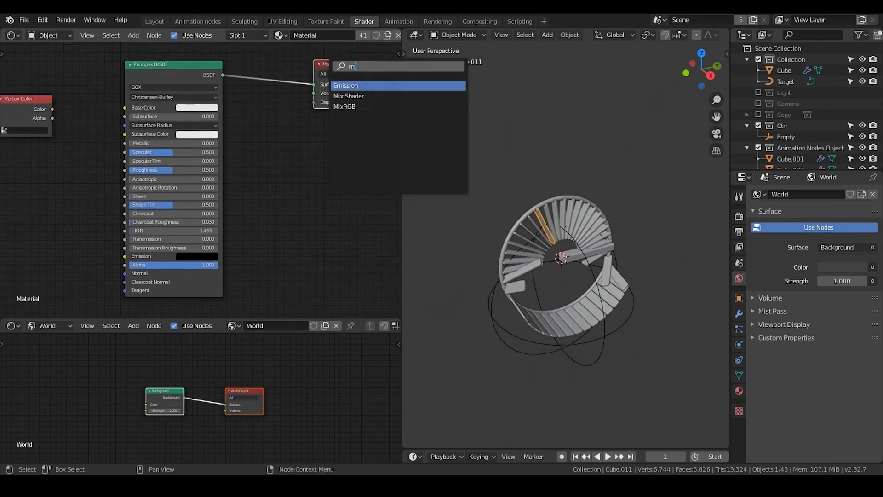
pyautogui.write('ix')
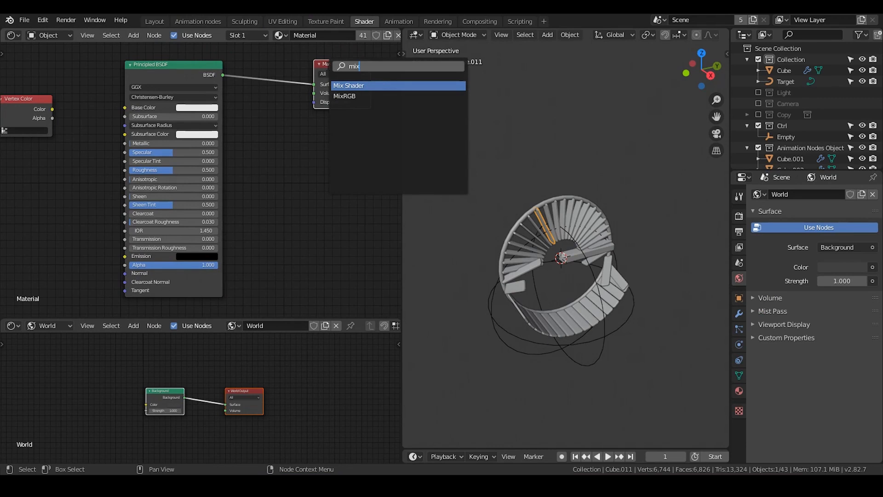
pyautogui.click(349, 85)
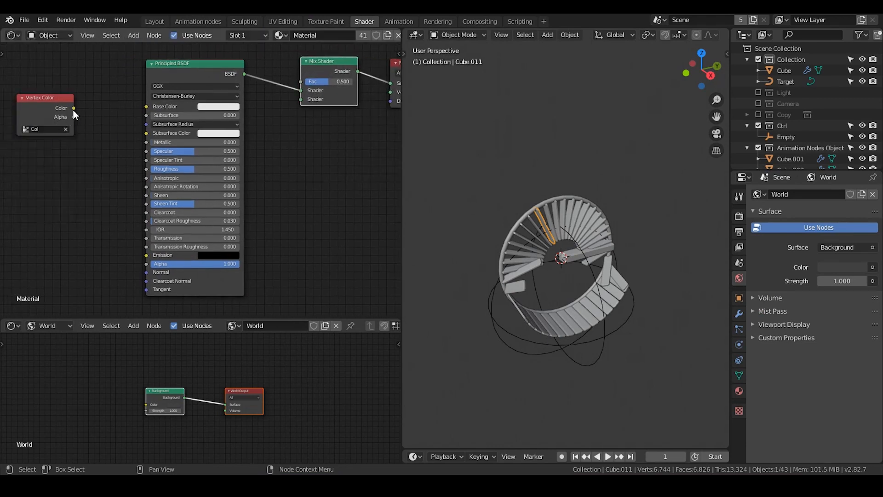
pyautogui.moveTo(45, 97); pyautogui.dragTo(93, 73)
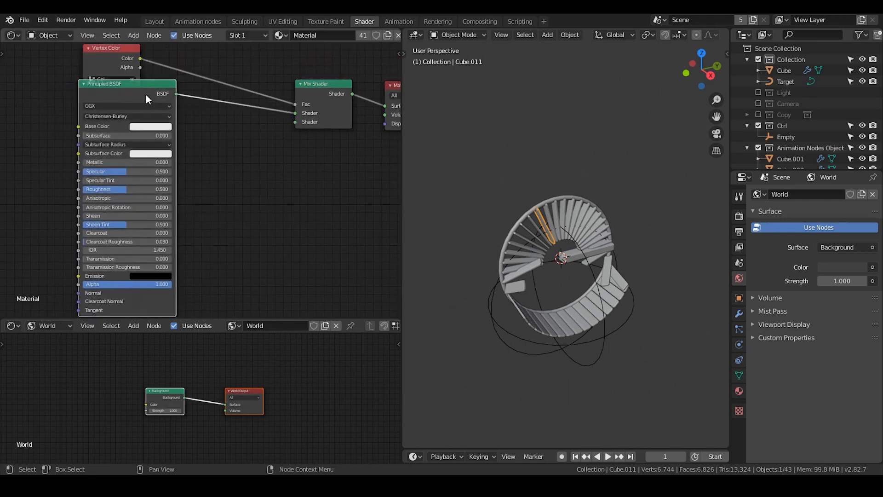
# Step: Feed an Emission shader into the Mix Shader and enable Material Preview
pyautogui.write('emis')
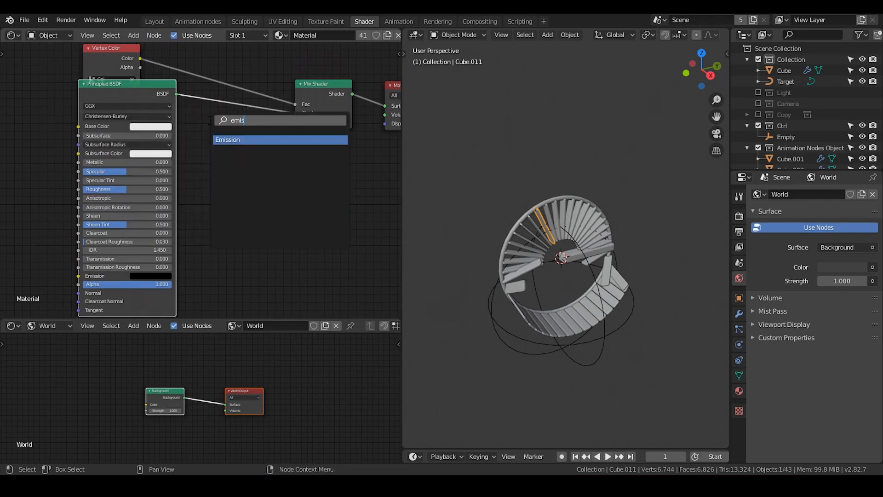
pyautogui.click(227, 138)
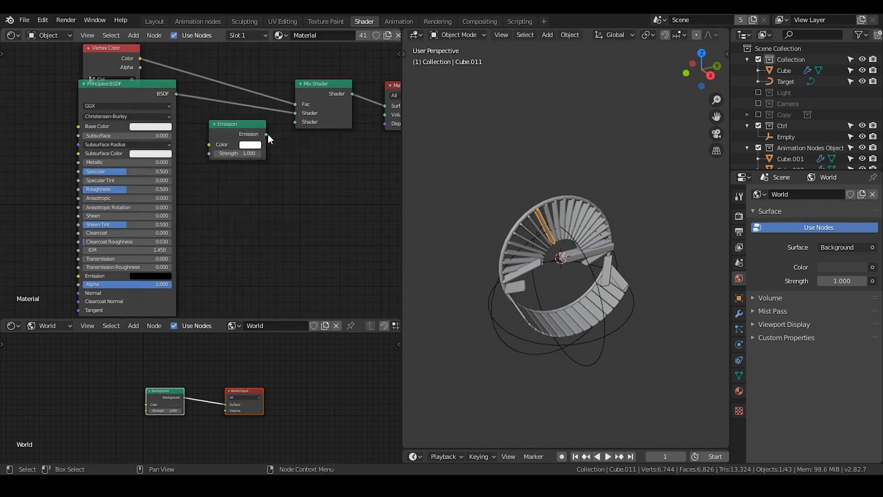
pyautogui.click(151, 126)
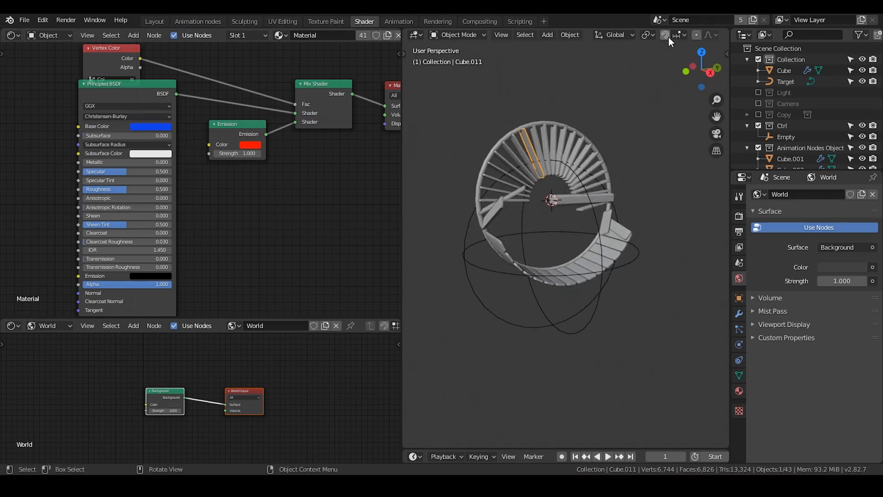
pyautogui.click(709, 35)
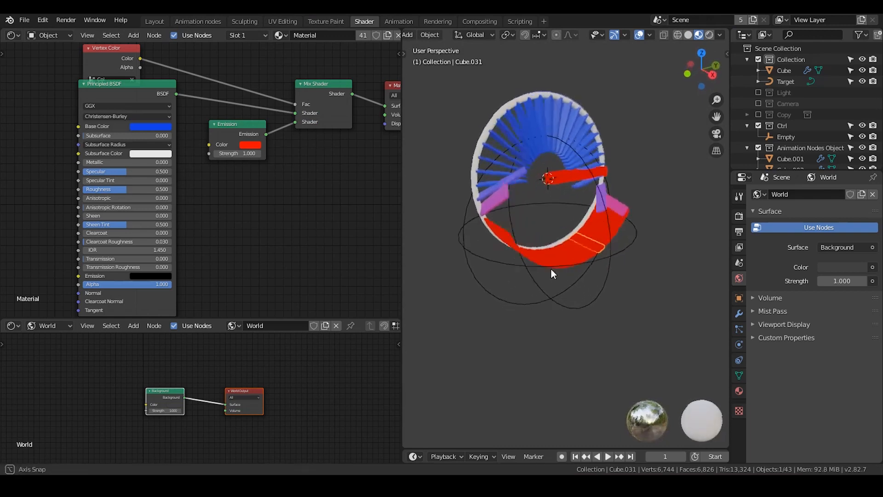
# Step: Orbit the viewport slightly around the bridge
pyautogui.moveTo(552, 273); pyautogui.dragTo(592, 207)
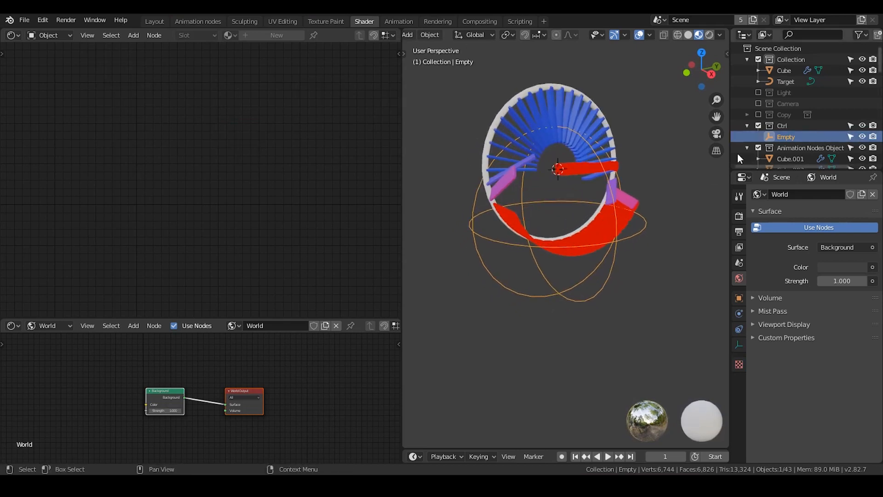
# Step: Add a UV Sphere mesh and confirm it at a lower position below the ring
pyautogui.click(407, 34)
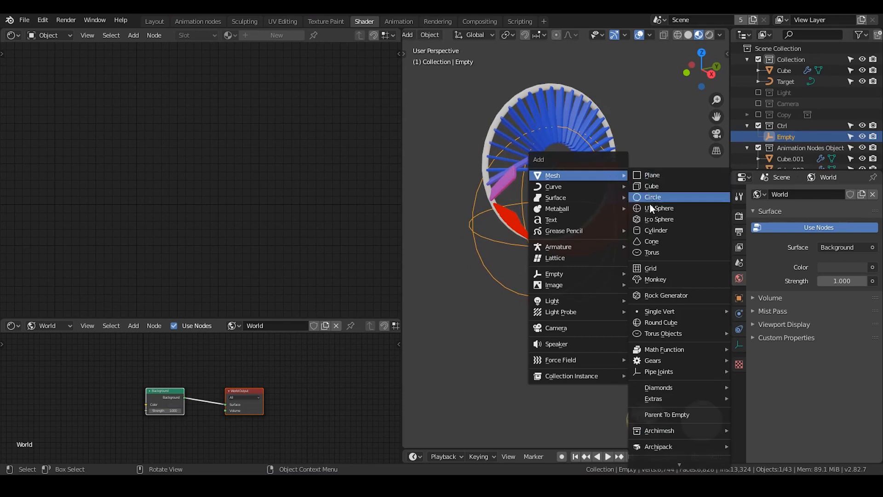
pyautogui.click(659, 208)
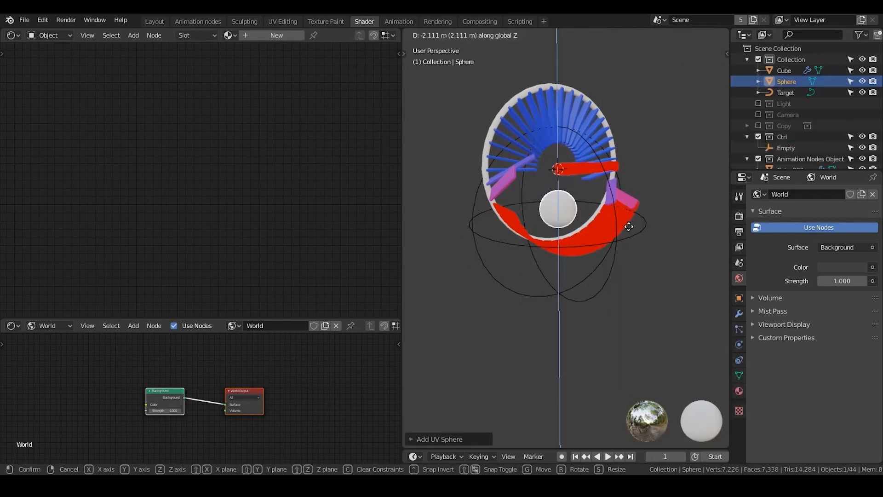
pyautogui.click(197, 21)
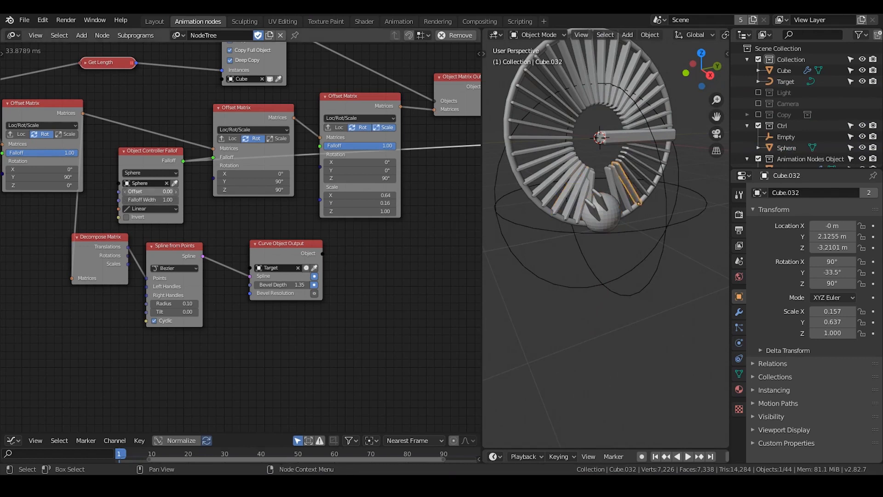
# Step: Raise the Object Controller Falloff offset to 5.58
pyautogui.moveTo(149, 190); pyautogui.dragTo(169, 190)
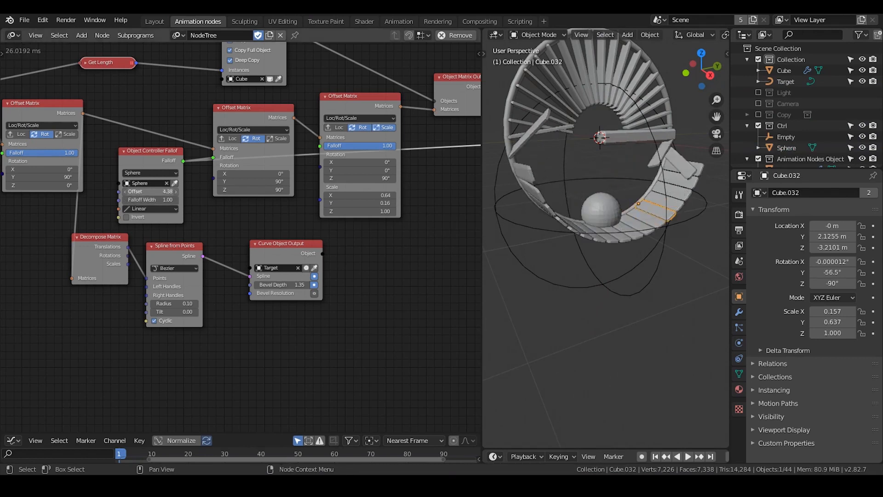
pyautogui.moveTo(149, 191); pyautogui.dragTo(161, 191)
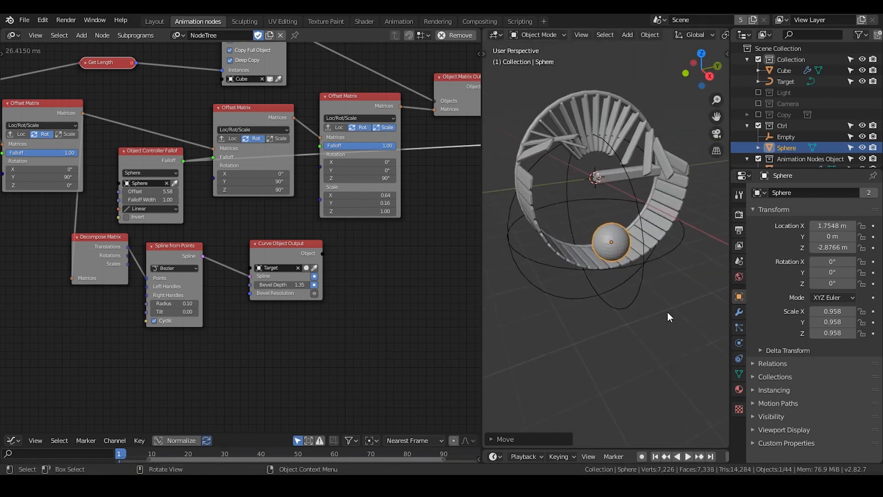
pyautogui.moveTo(644, 307)
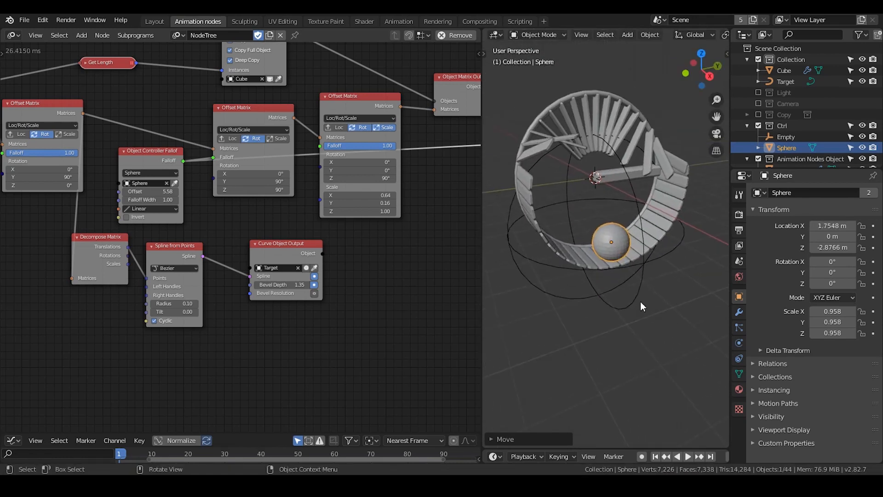